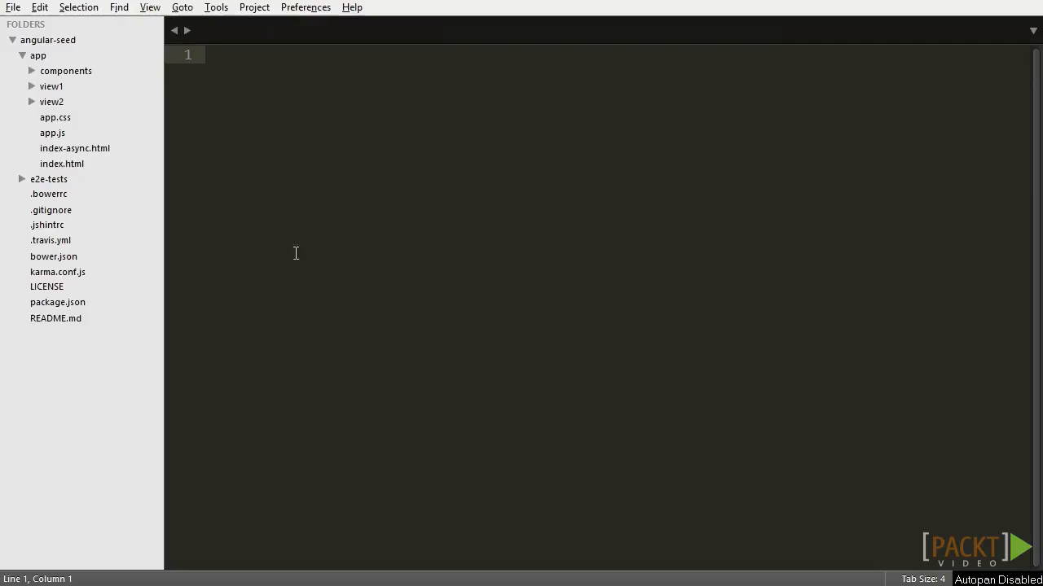
Step: Remove index-async.html and cut app.js down to just 'use strict'
left_click(62, 163)
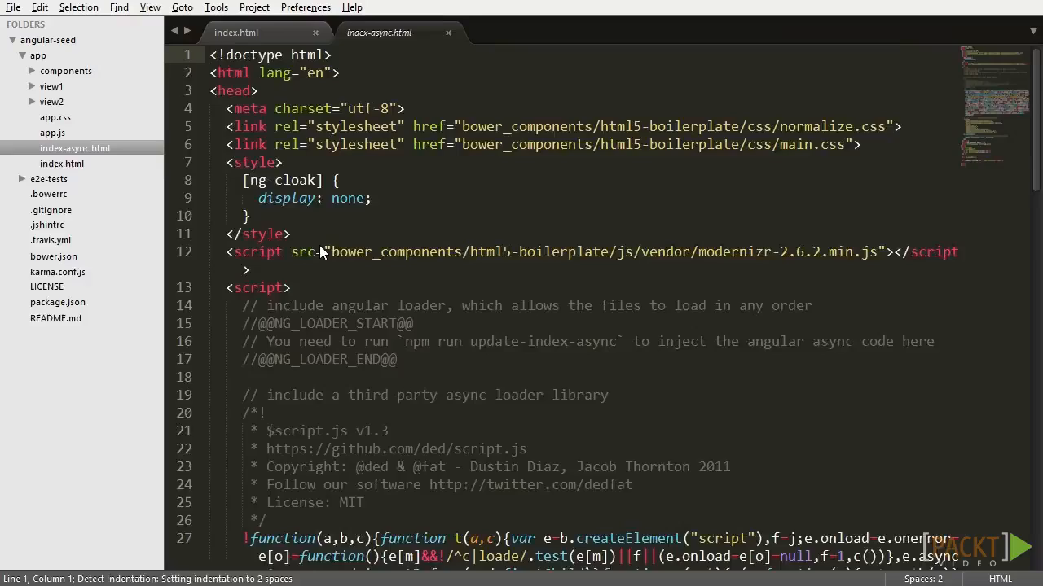
left_click(52, 133)
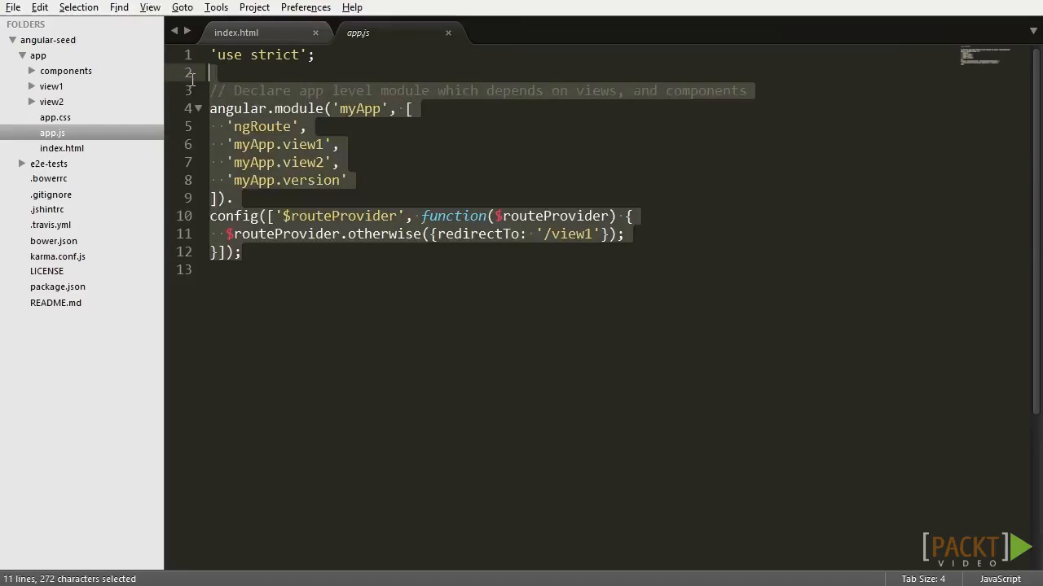
key("Delete")
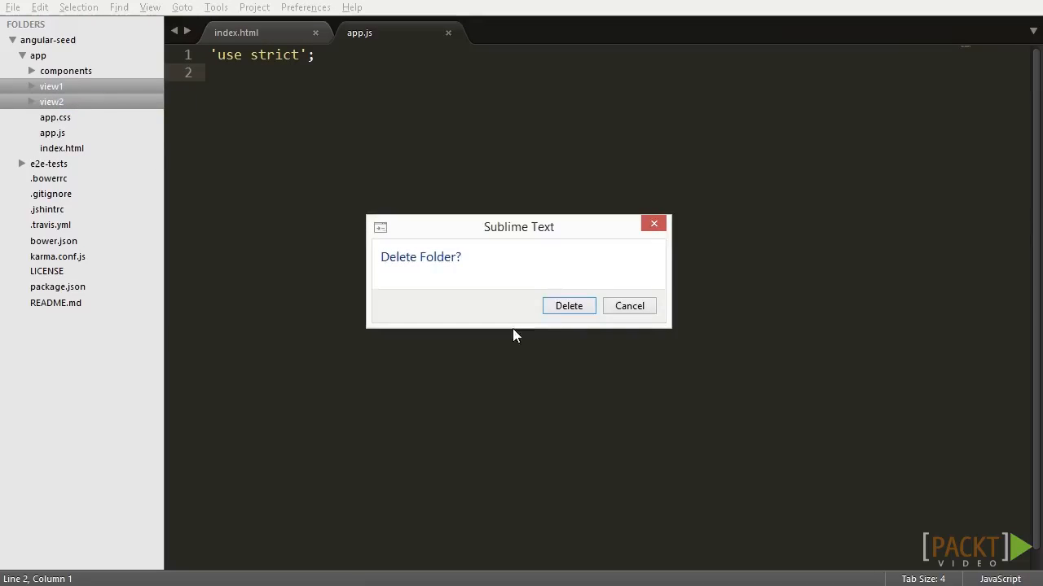
Step: Confirm deleting view1 and view2, save a new empty controllers.js in app, and switch to index.html
left_click(568, 306)
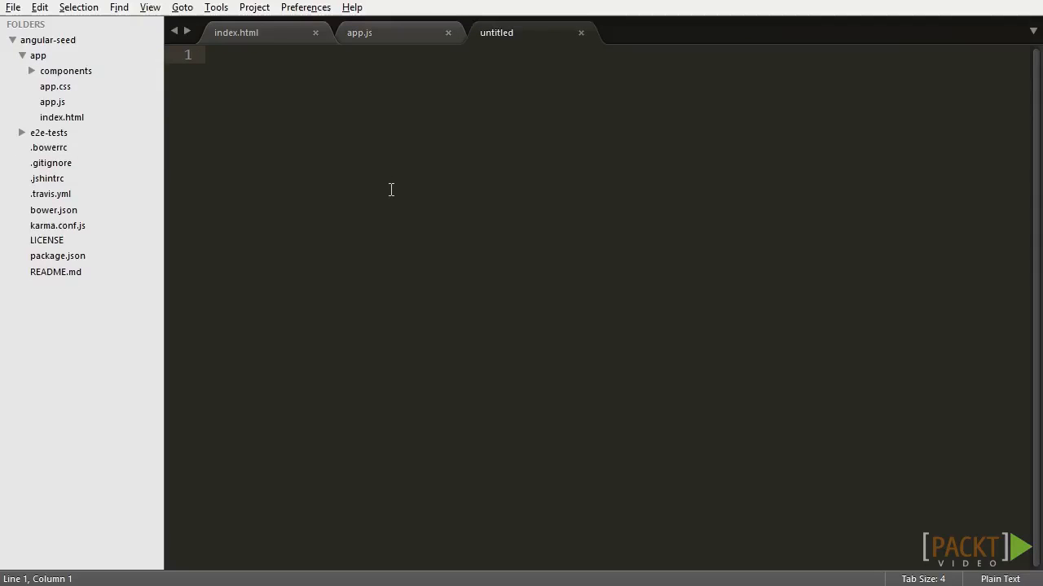
mouse_move(505, 156)
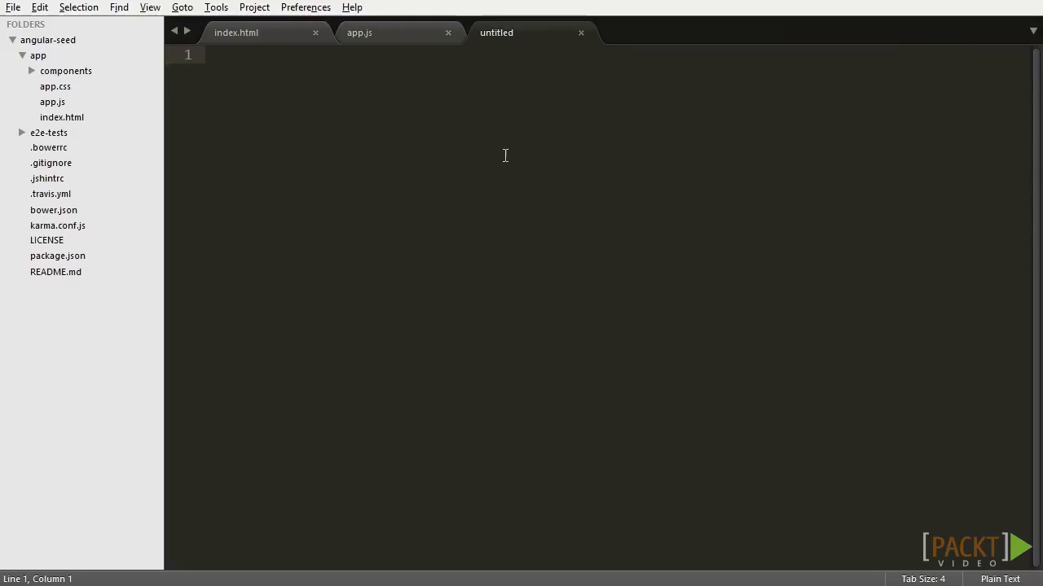
type("controllers.")
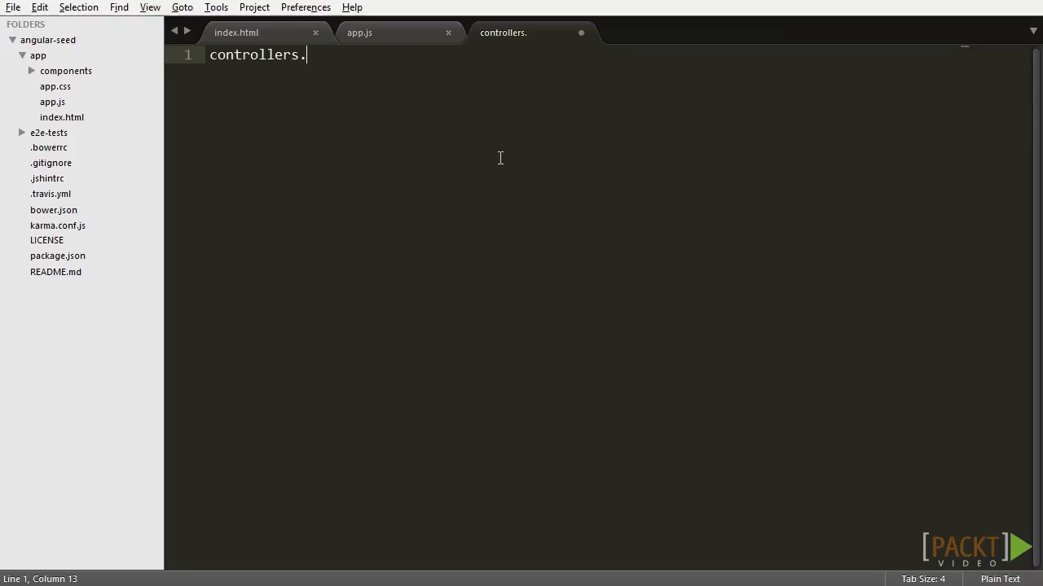
key("ctrl+s")
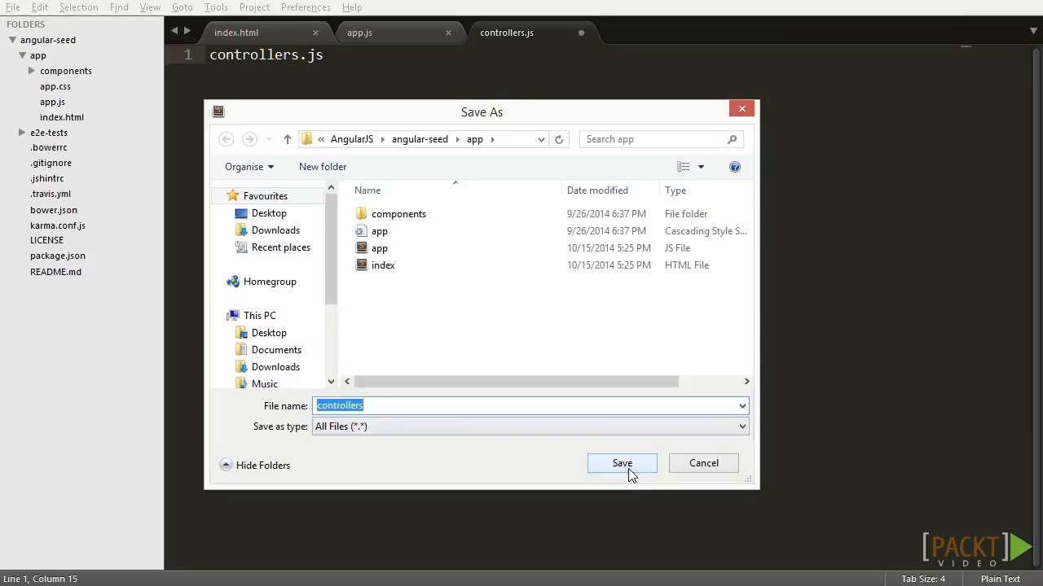
left_click(623, 462)
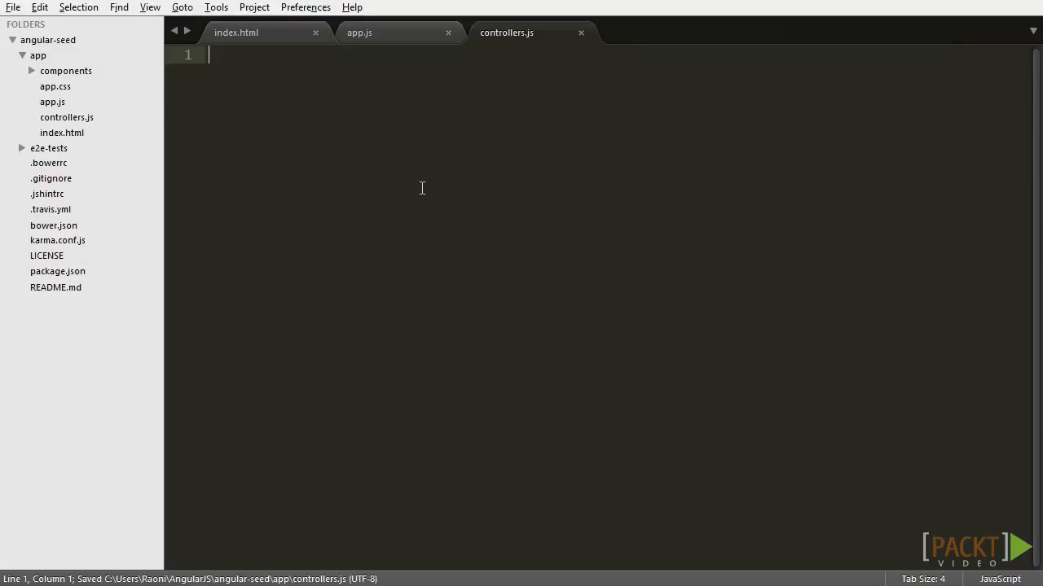
left_click(66, 117)
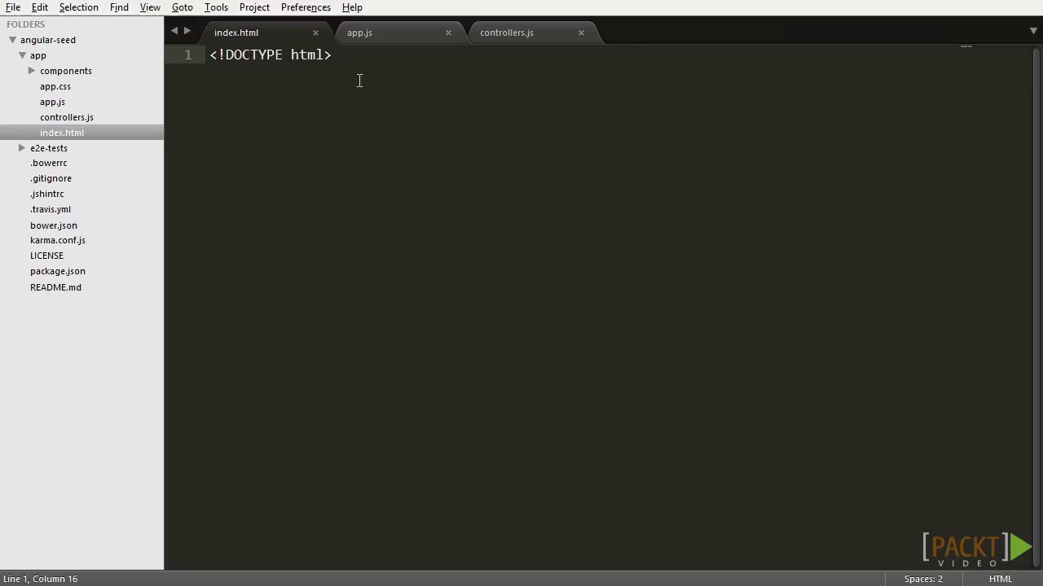
Step: Write html lang="en", a head titled "To-do list App" linking app.css, and an empty body
type("<html")
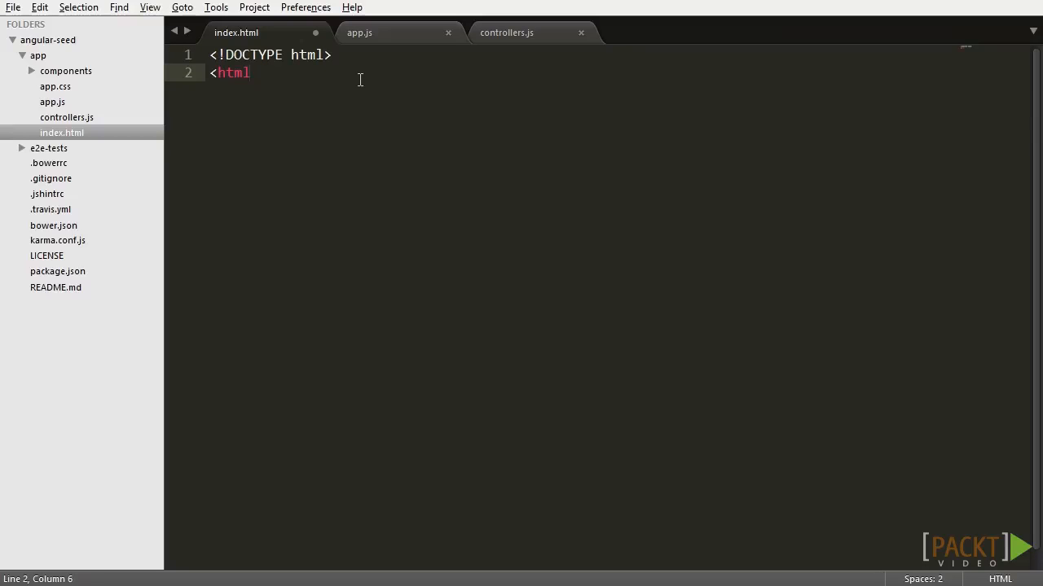
type(">")
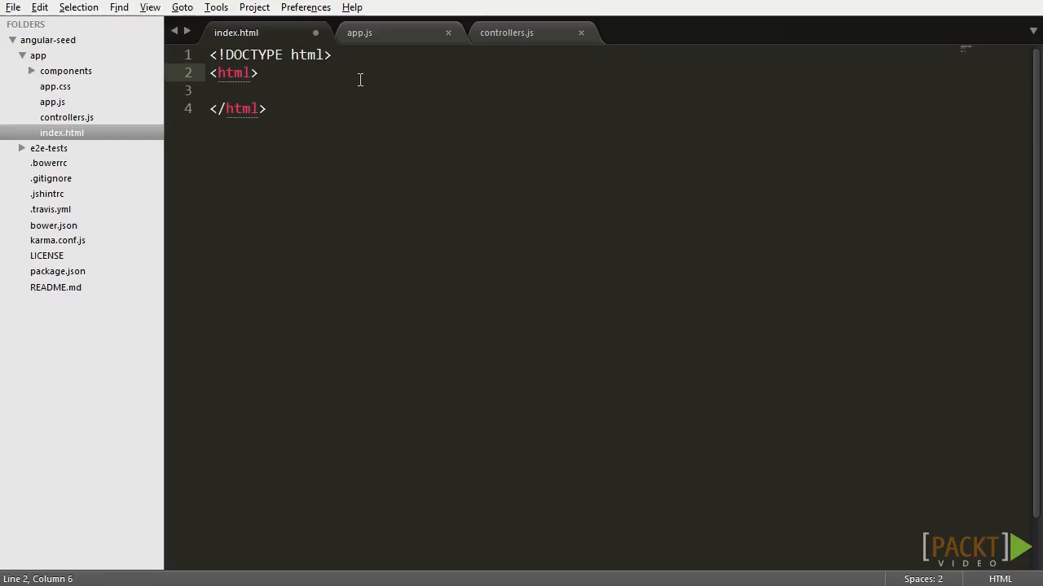
type("lang=\"en\"")
left_click(582, 89)
type("<head></head>")
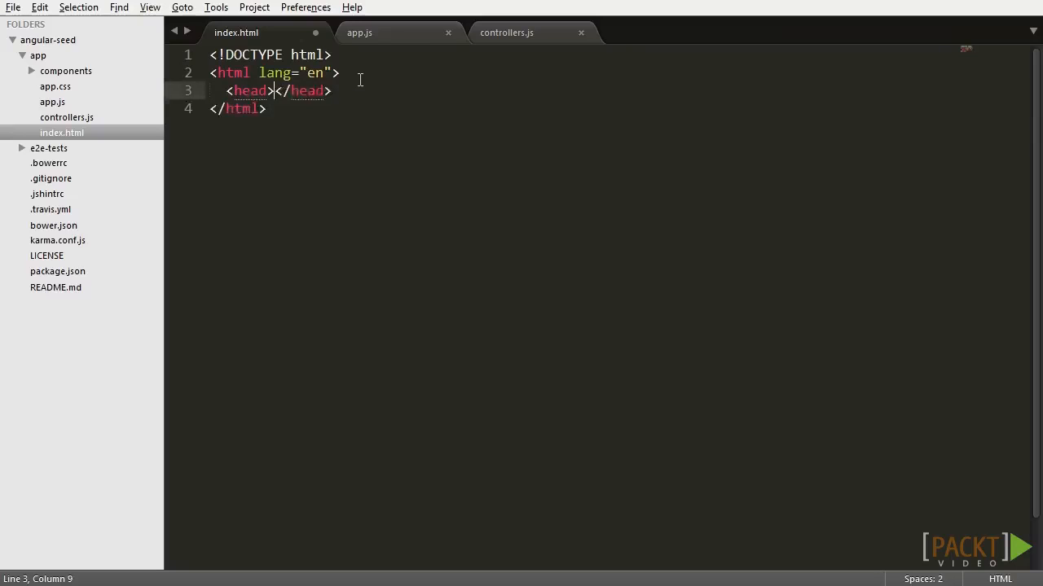
type("<body")
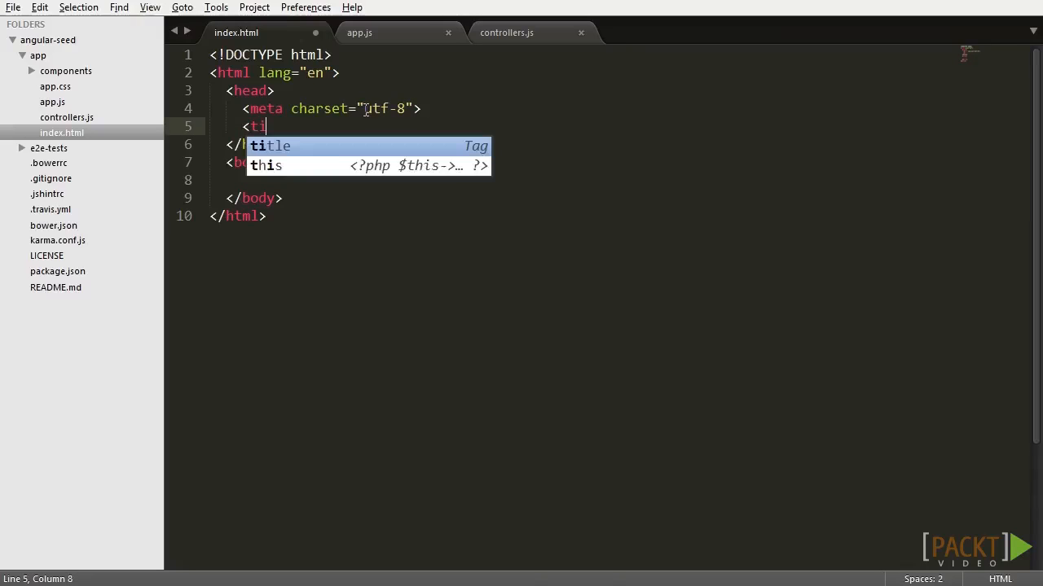
type("title>To</title>")
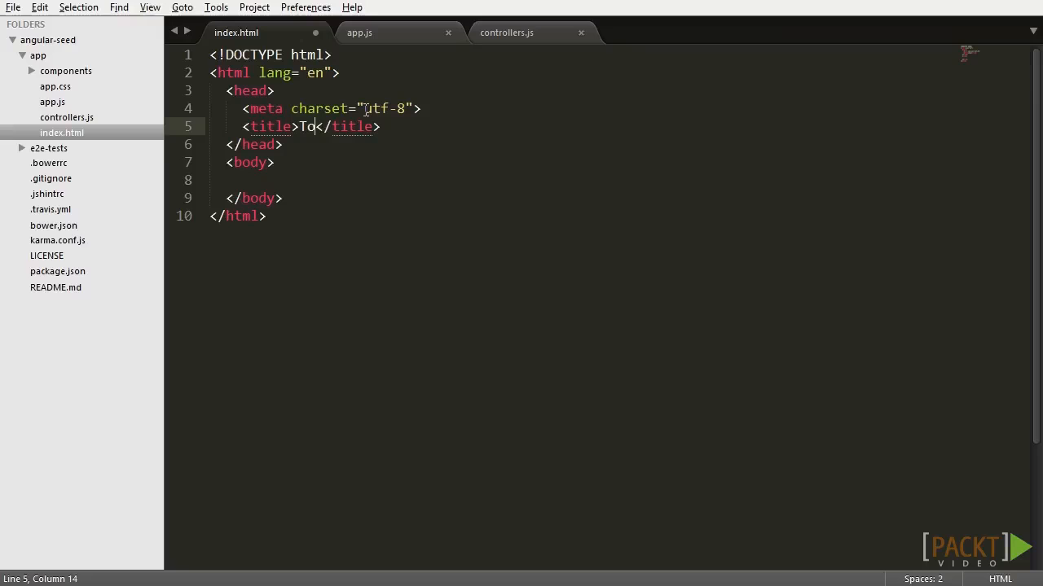
type("-do list App")
type("<link rel=\"stylesheet\" type=\"text/css\" href=\"\">")
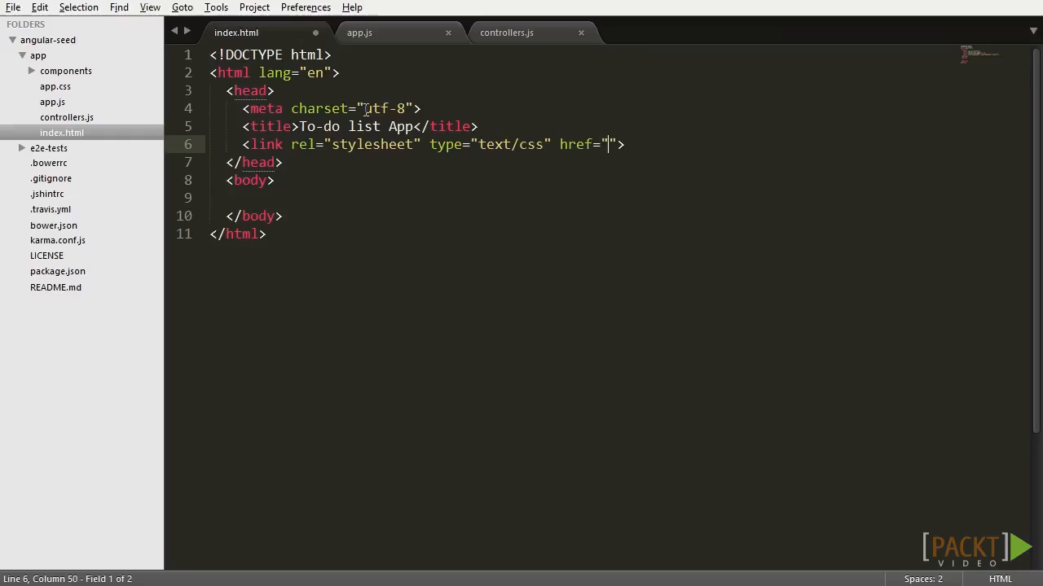
type("app.")
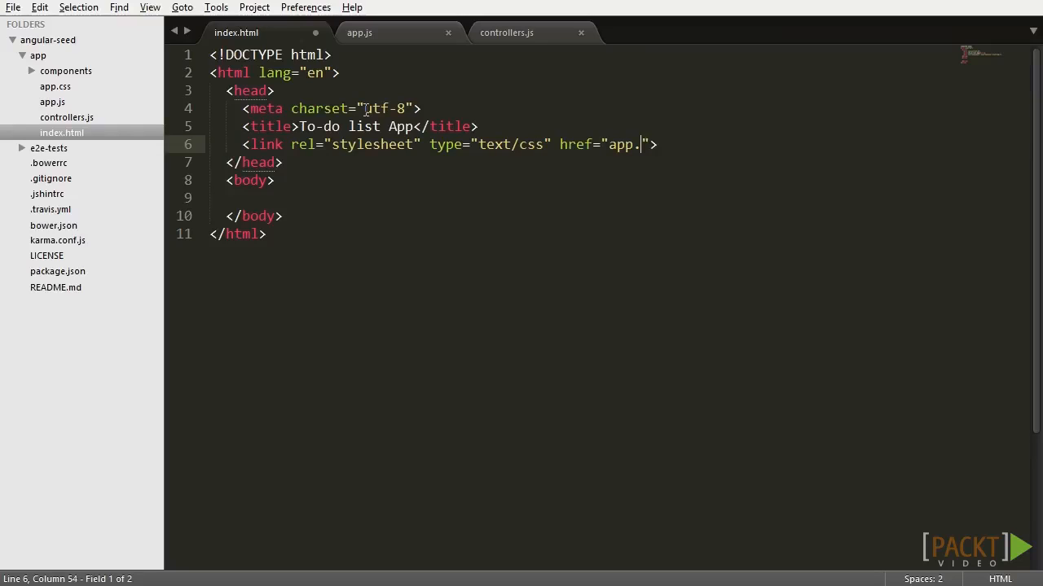
type("css")
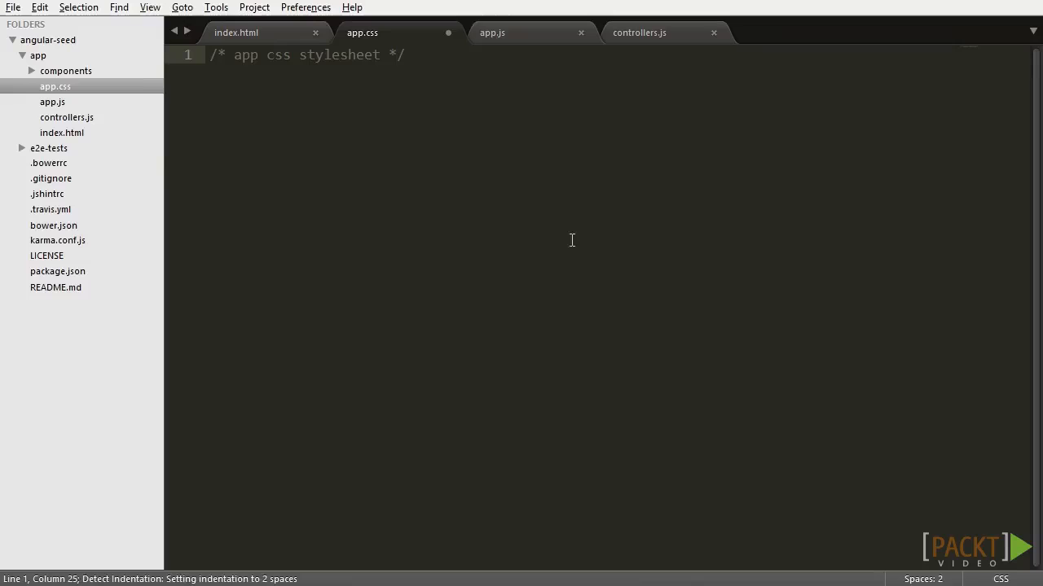
Step: Add script tags loading bower_components/angular/angular.js and then app.js in the body
left_click(236, 33)
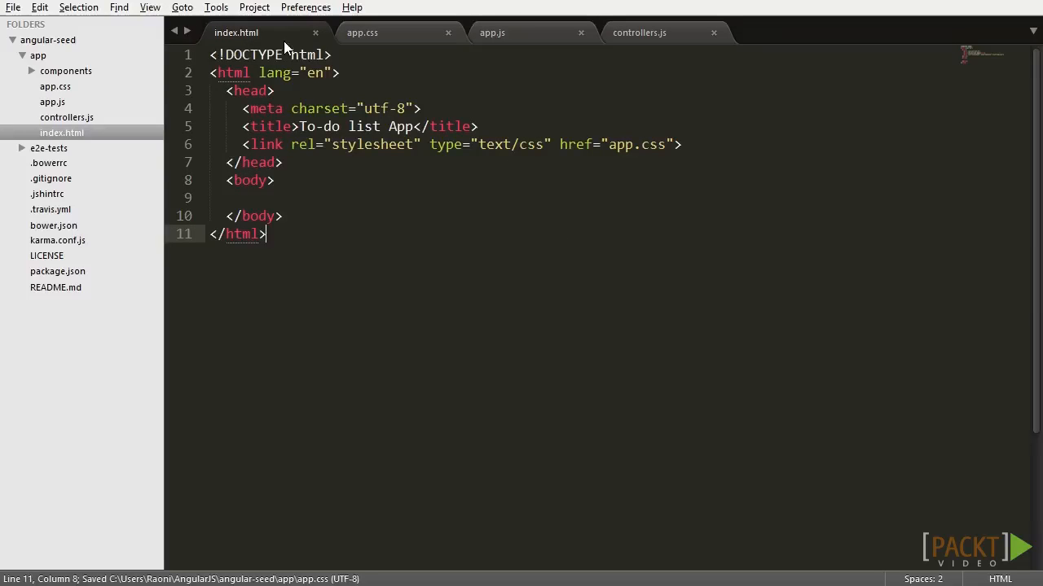
type("<scri")
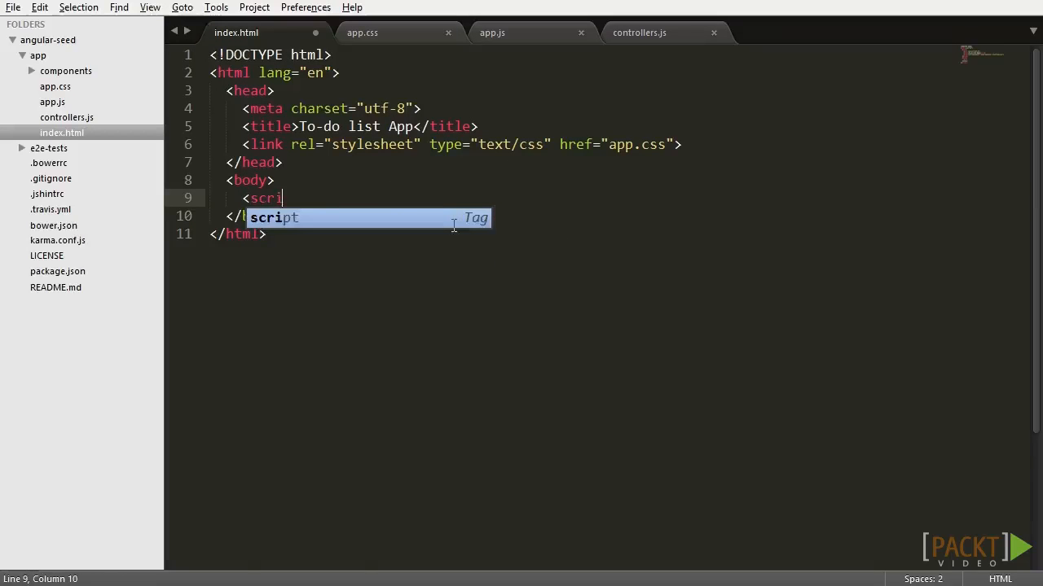
key("Tab")
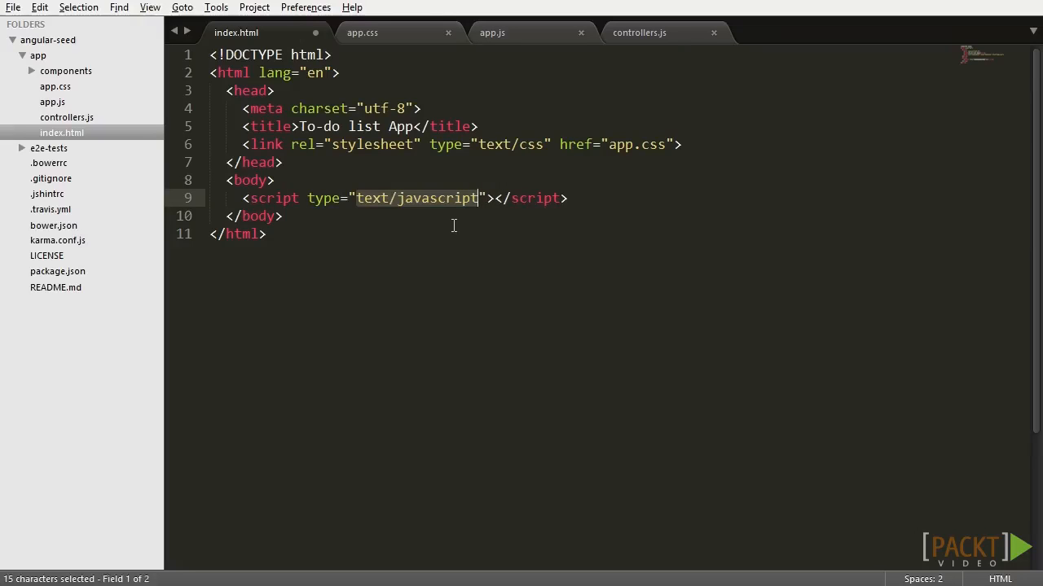
type("src=\"\"")
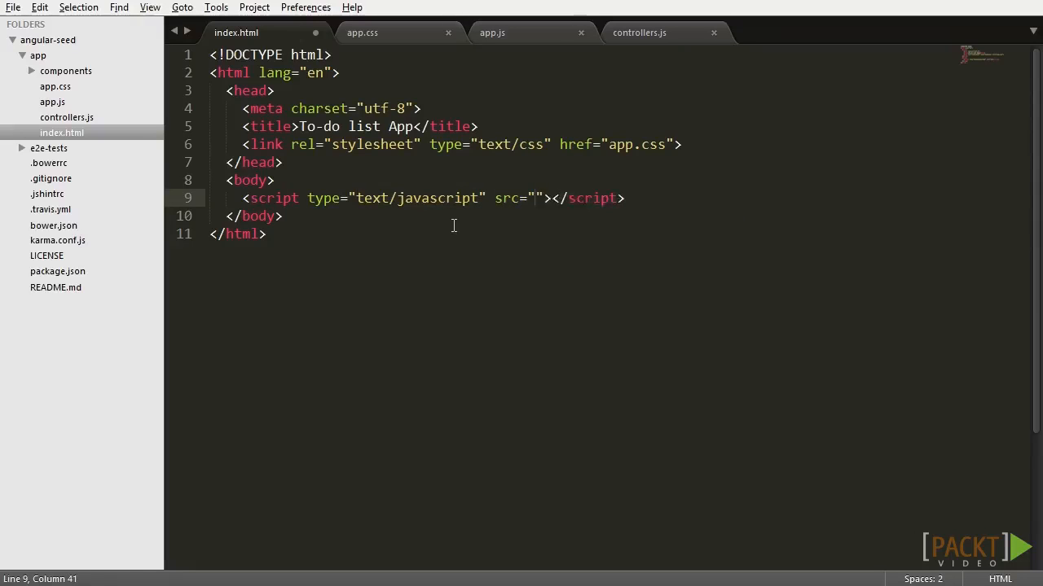
type("bower_components")
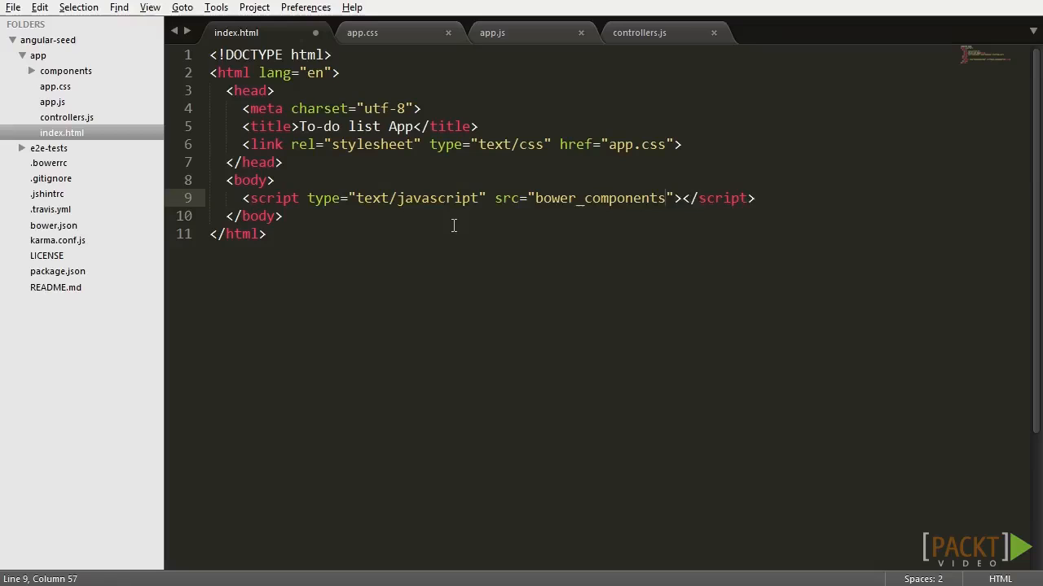
type("/angular/angular.js")
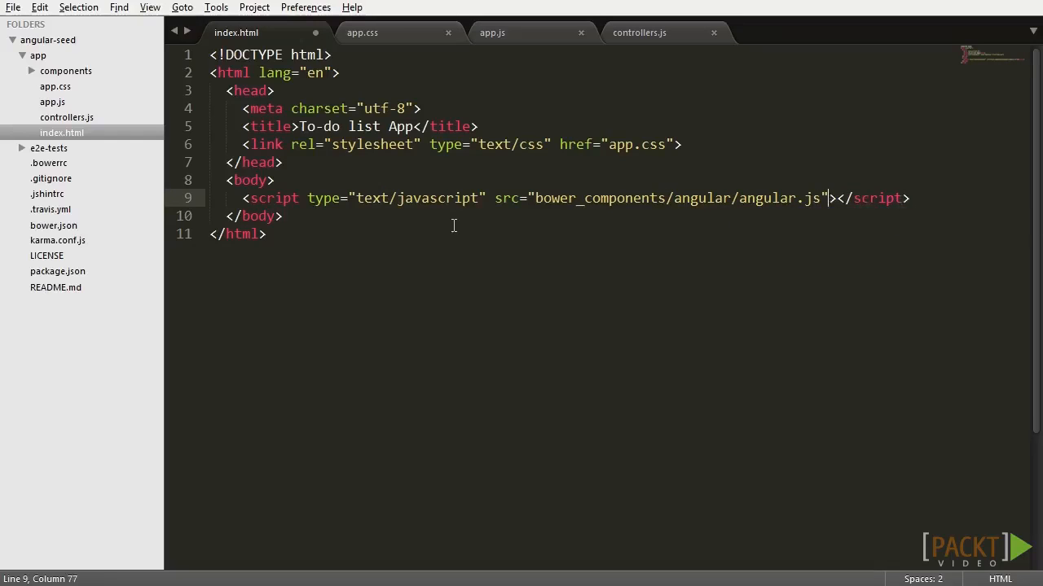
type("<script type=\"text/javascript\" ></script>")
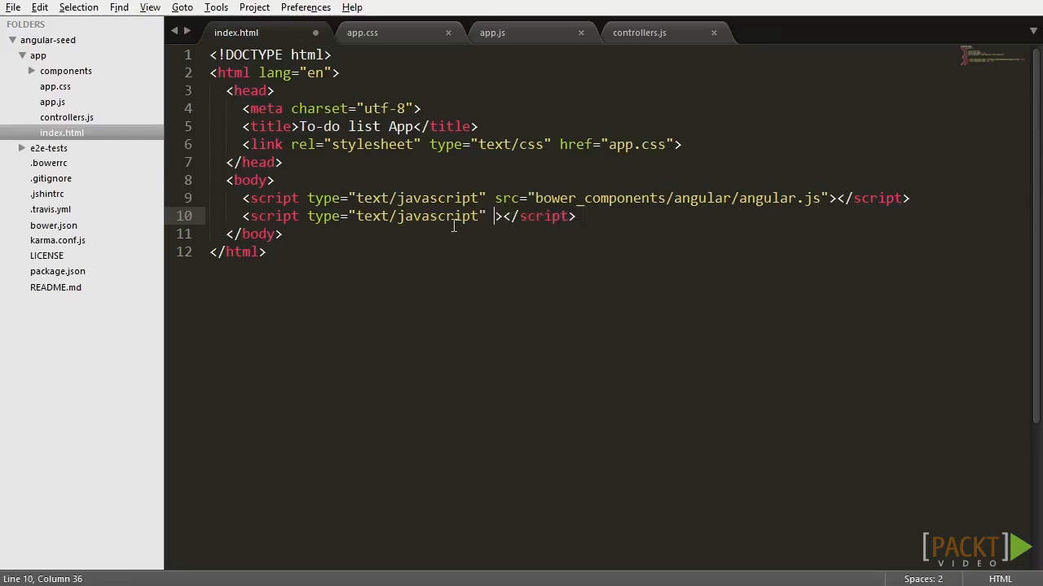
type("src=\"app.js\"")
type("angular")
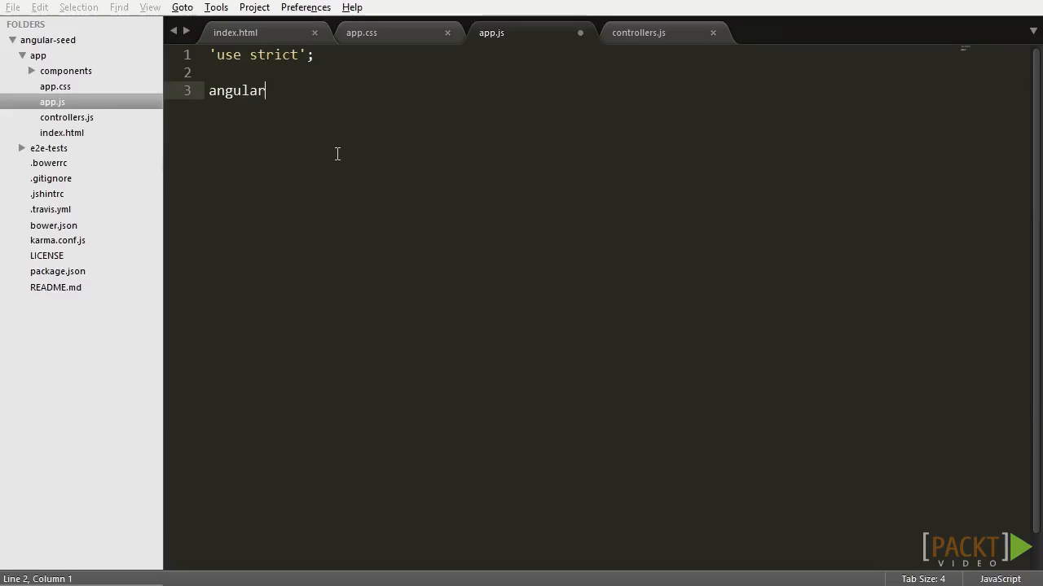
Step: Declare angular.module('todoApp',['todoApp.controller']); with the dependency on its own line
type(".module")
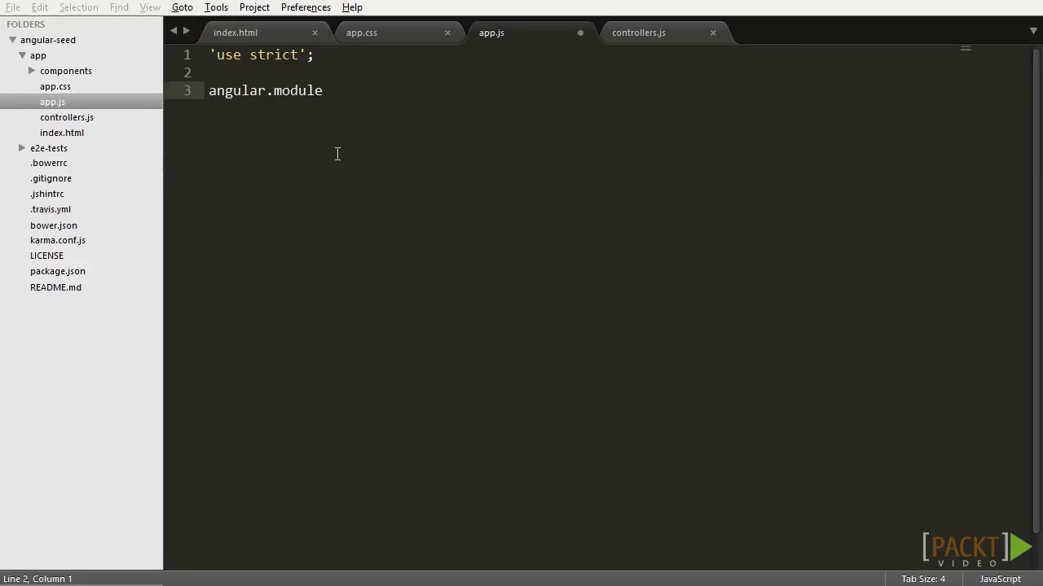
type("()")
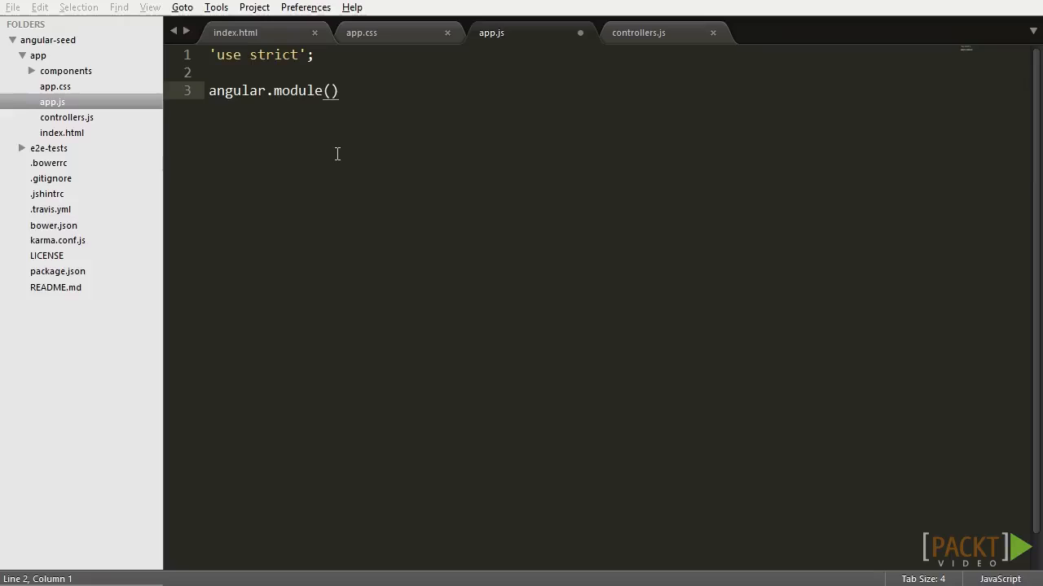
type("'todo'")
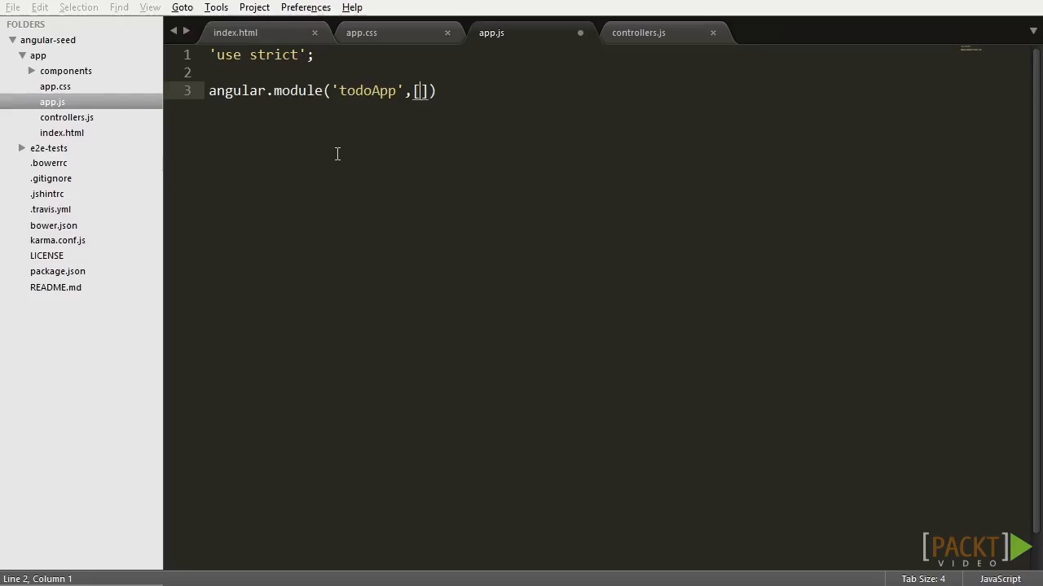
type(";")
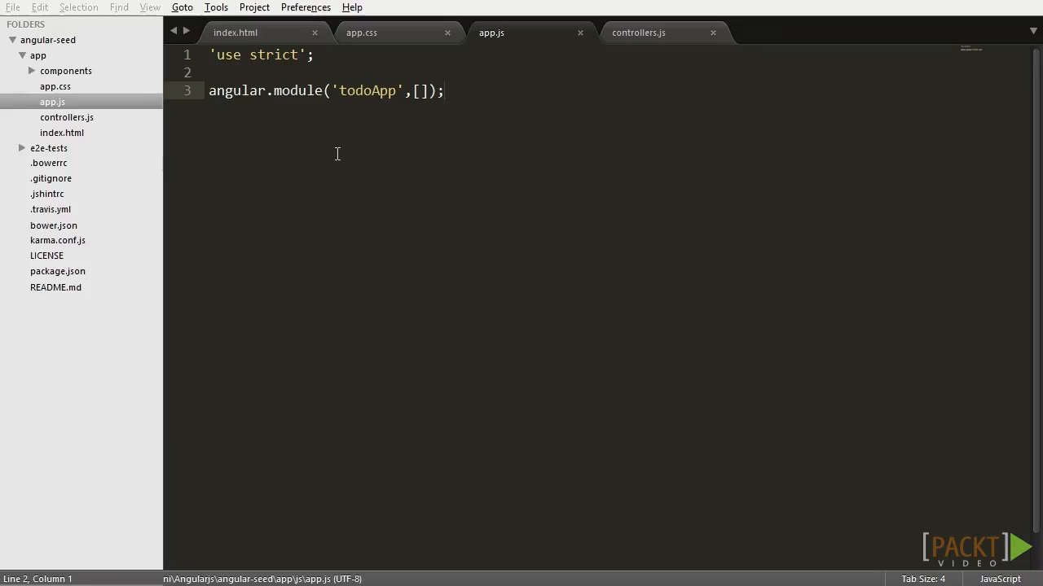
key("enter")
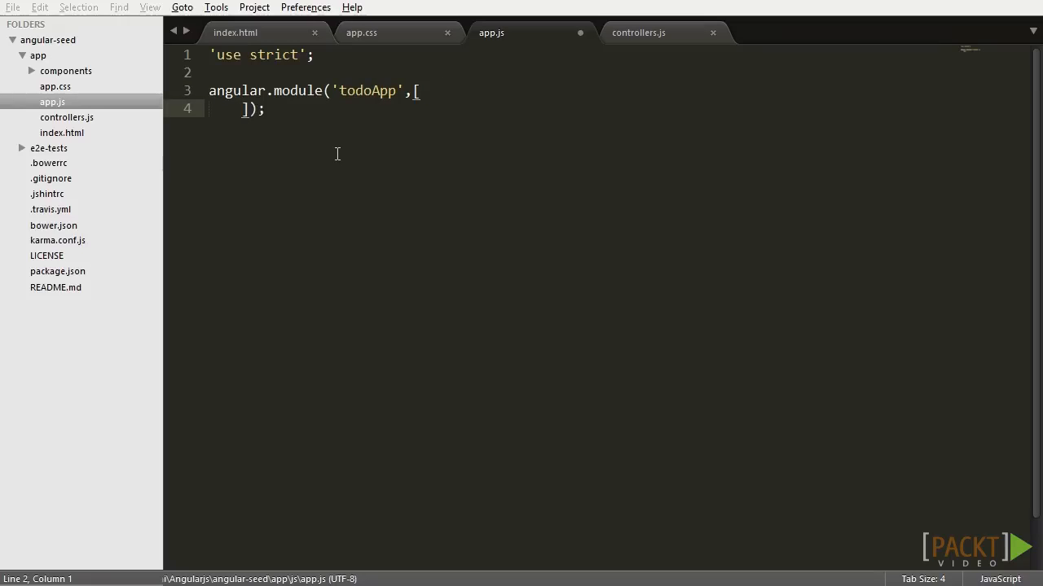
type("'to'")
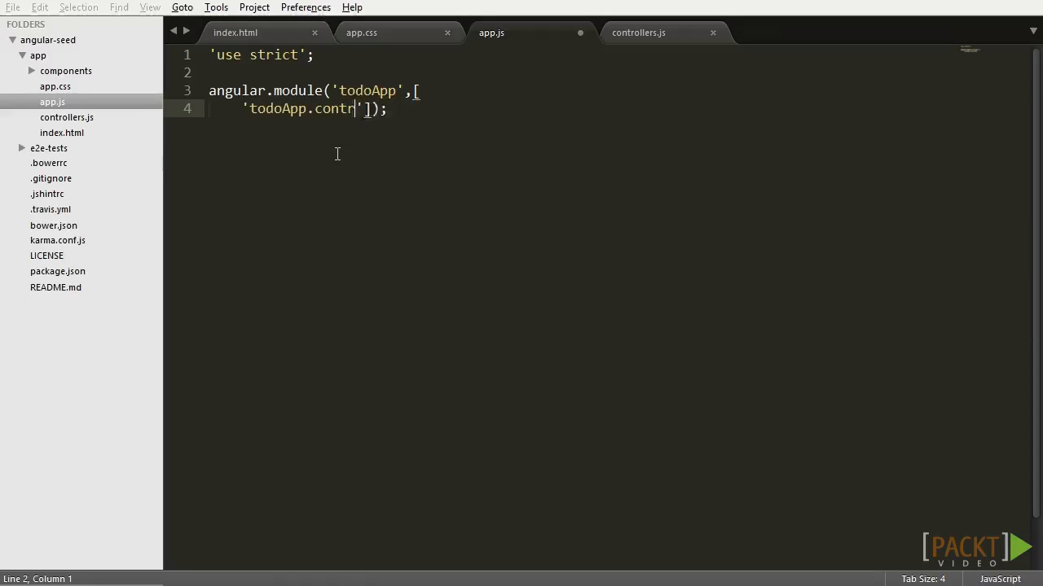
type("oller")
type("ang")
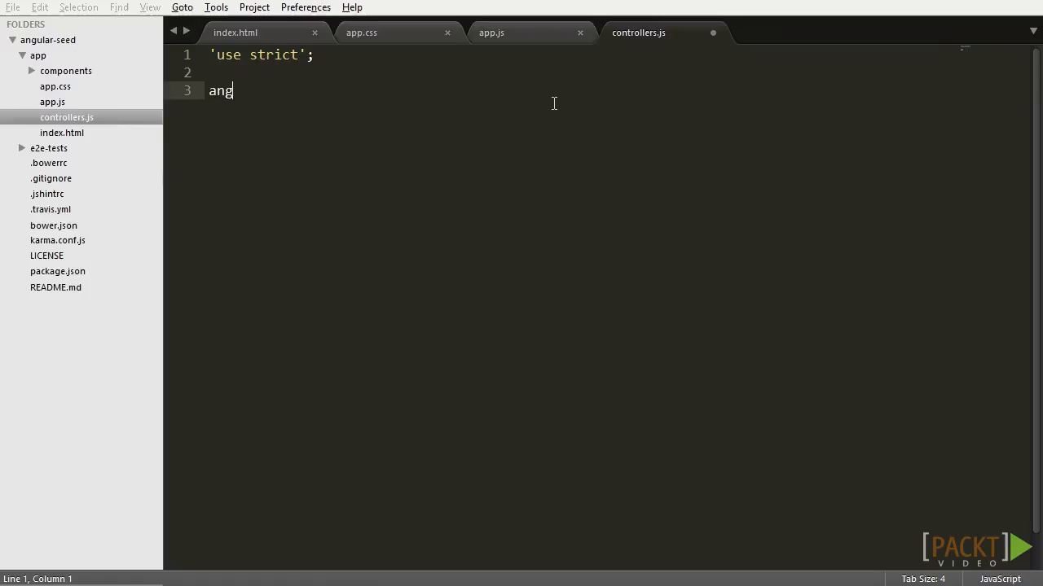
Step: Declare angular.module('todoApp.controller',[]) with a chained .controller() call
type("ular.module('')")
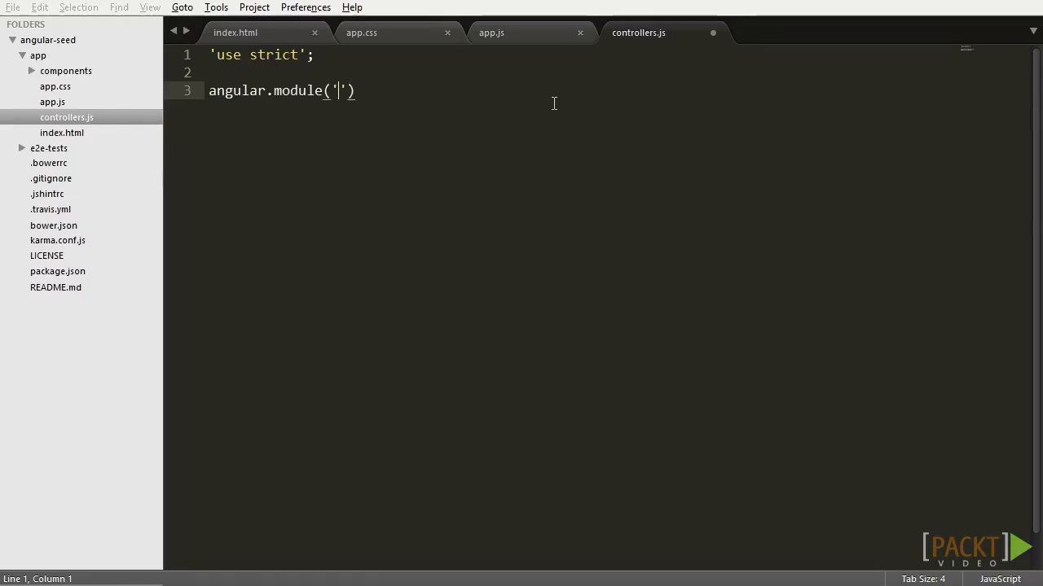
type("todoApp.controll")
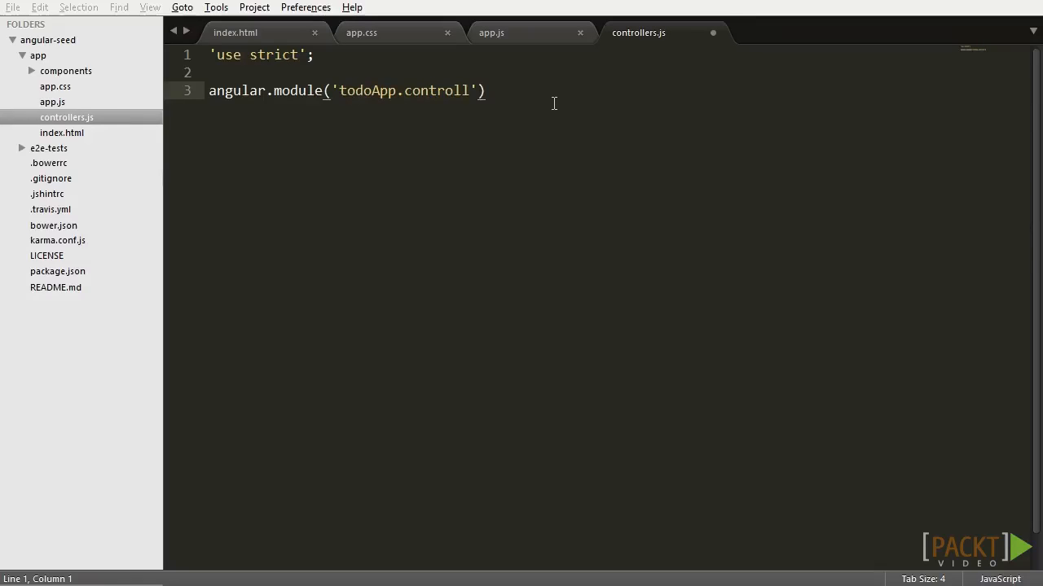
type("er',[]")
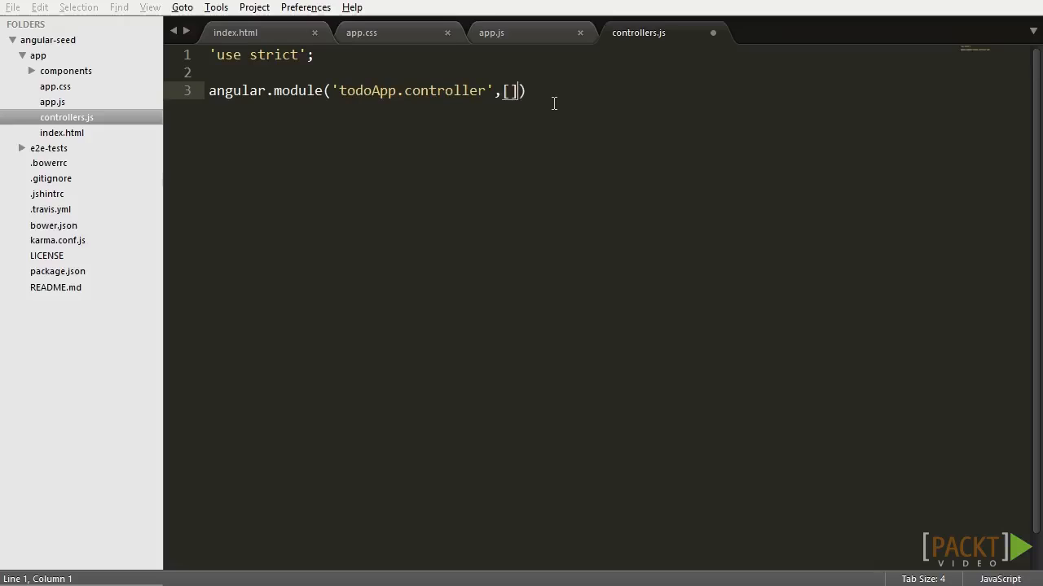
type(";")
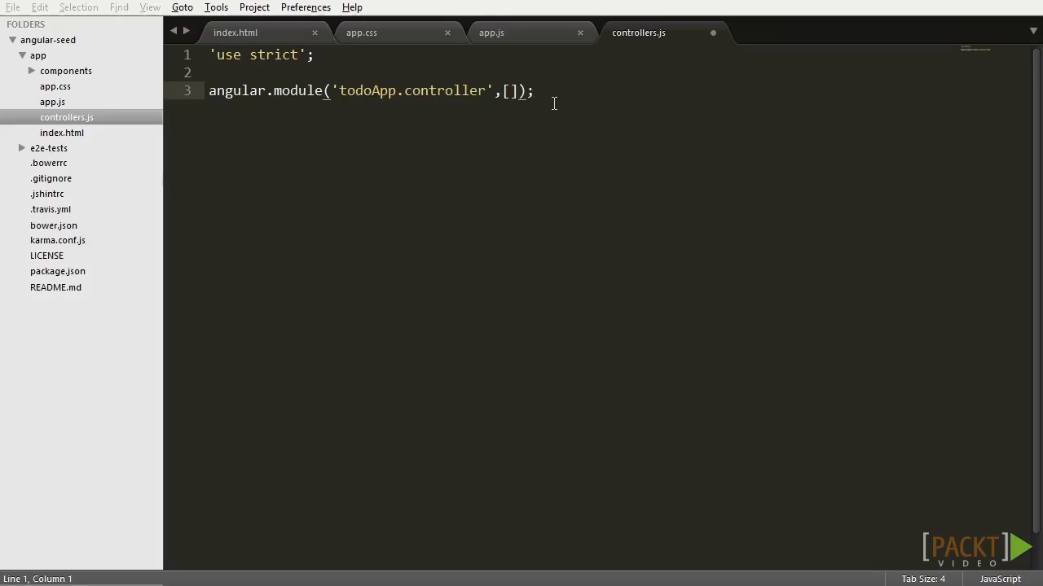
type(".controlle")
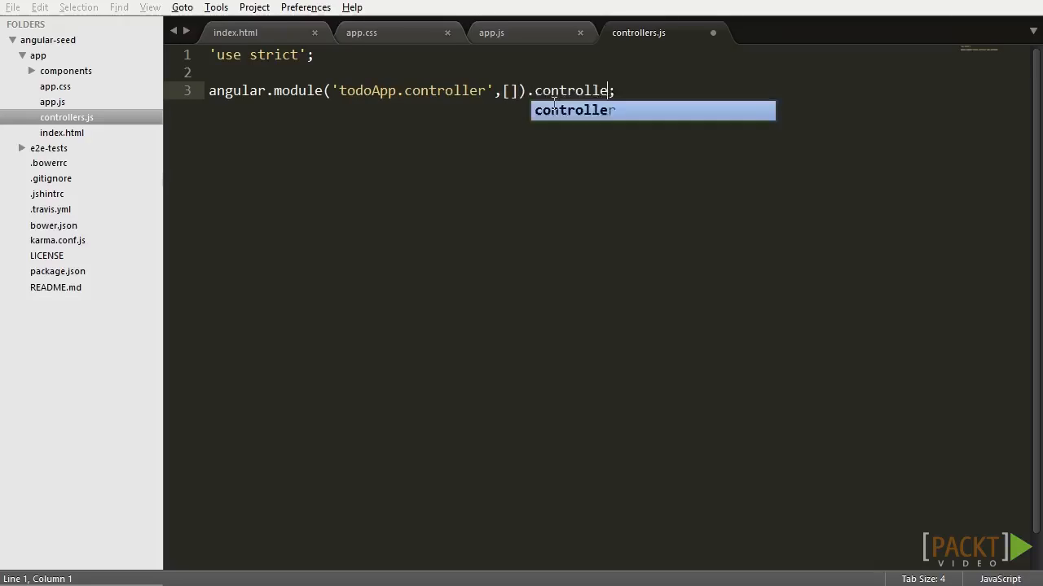
type("r();")
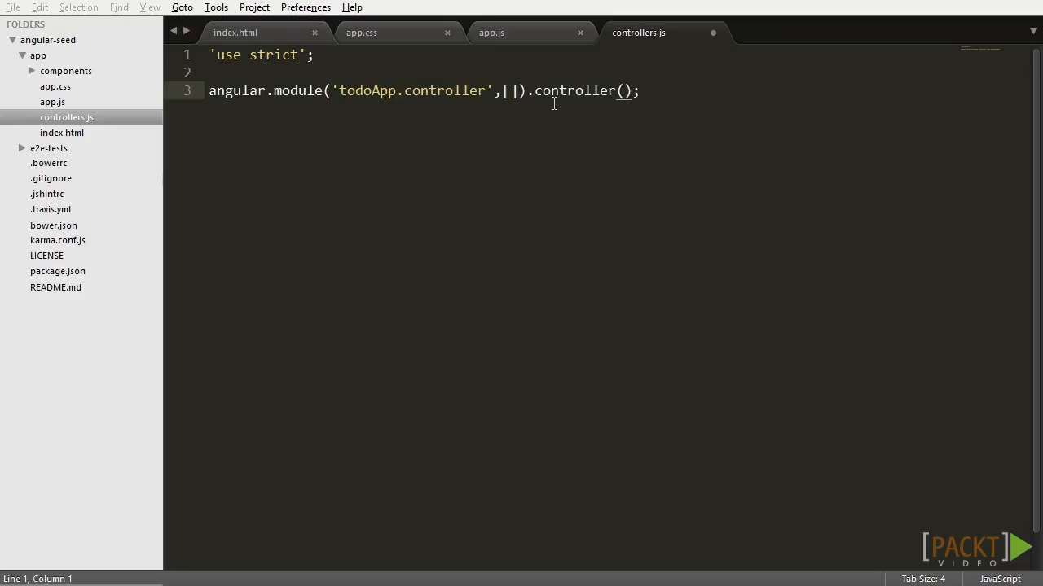
Step: Define 'todoController' with ["$scope", function($scope){ }] and an empty multi-line body
type("'todo'")
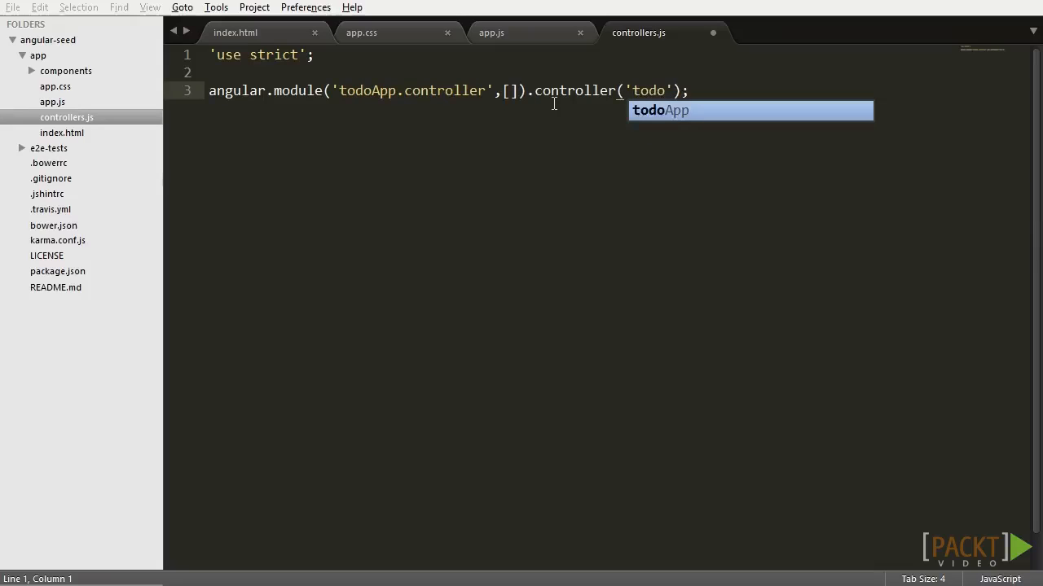
type("Controller")
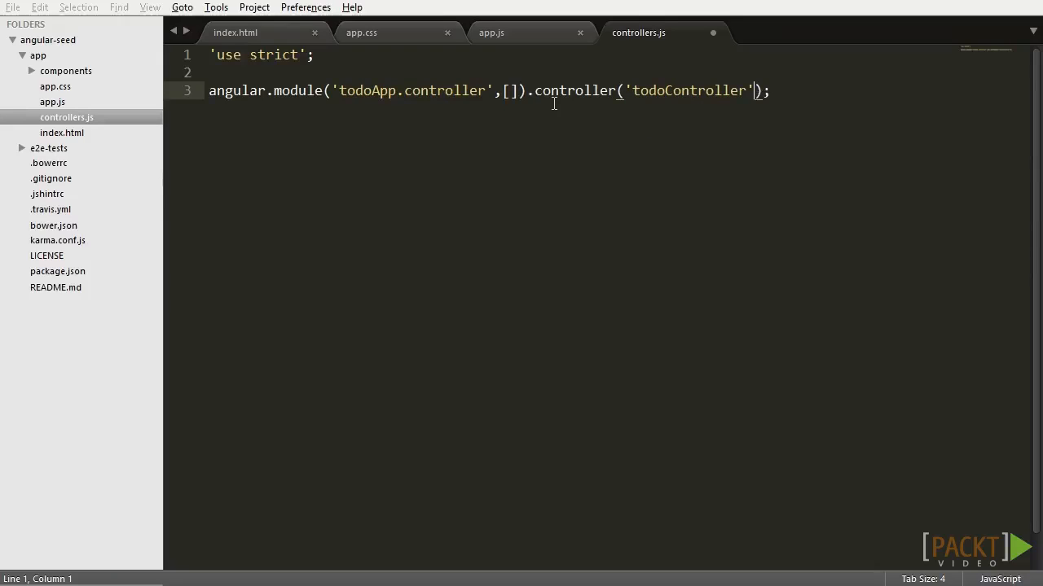
type(", []")
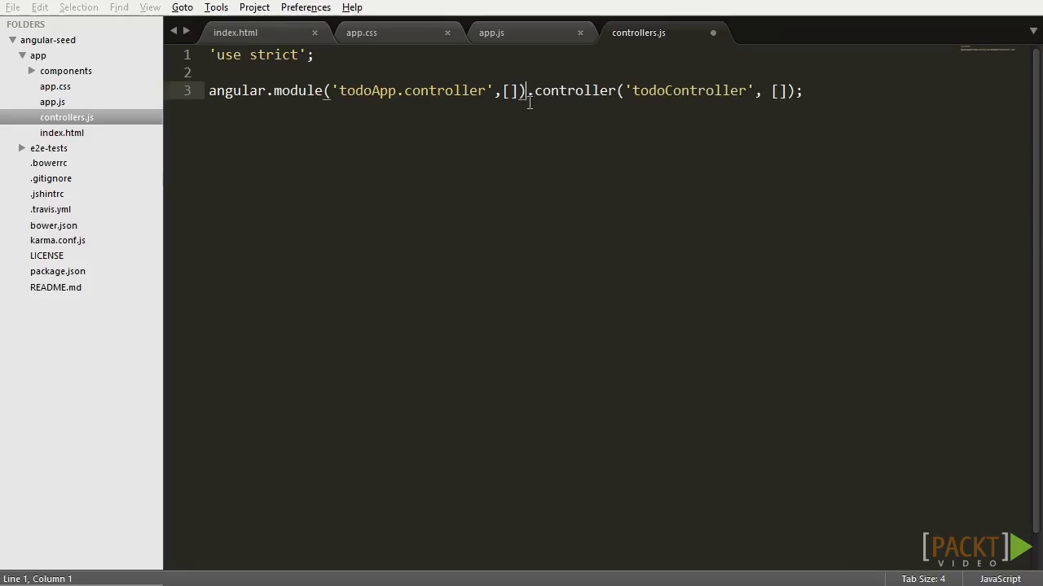
key("Enter")
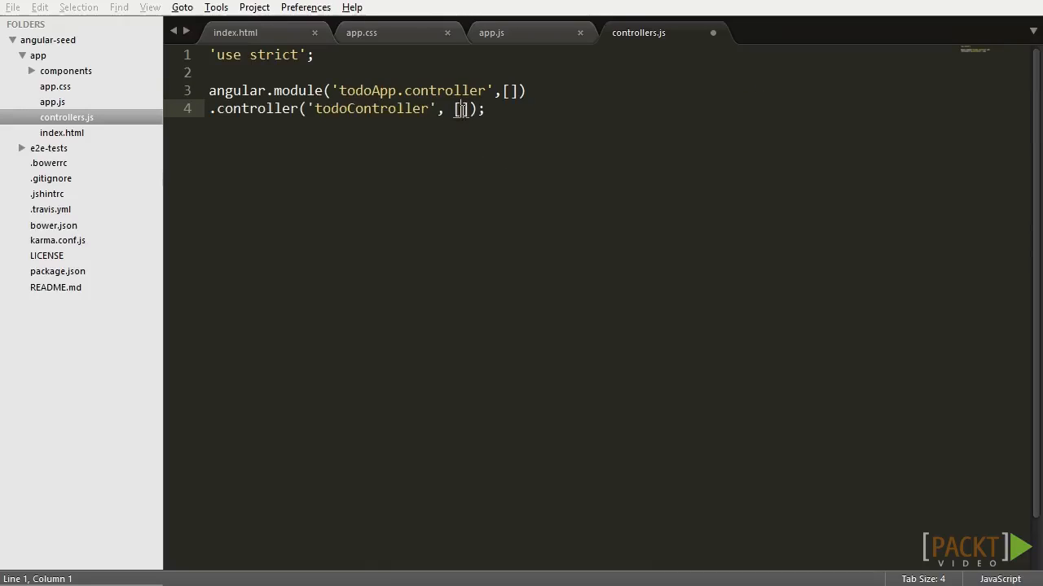
type("\"\"")
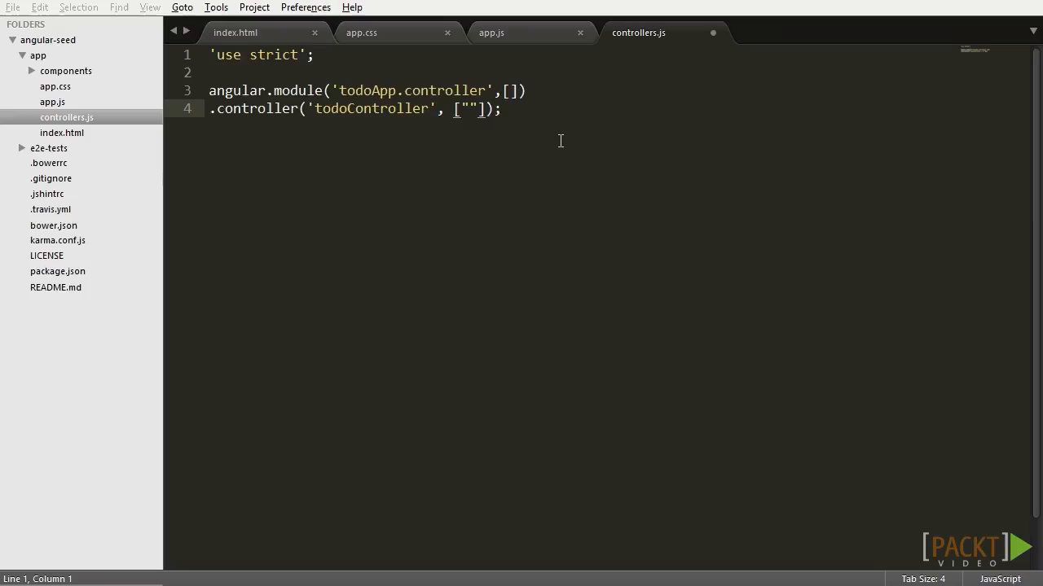
type("$scope")
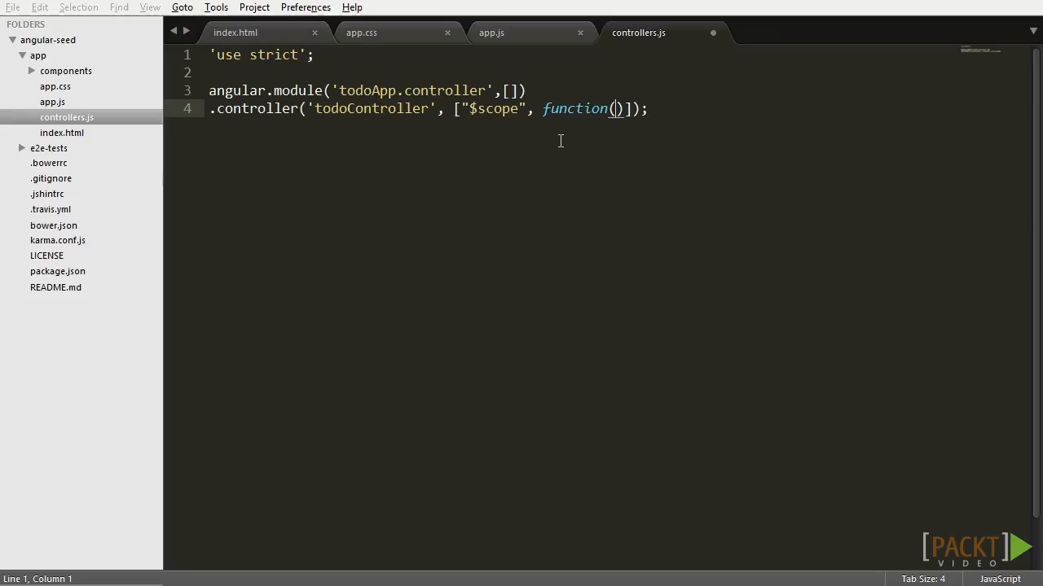
type("$scope")
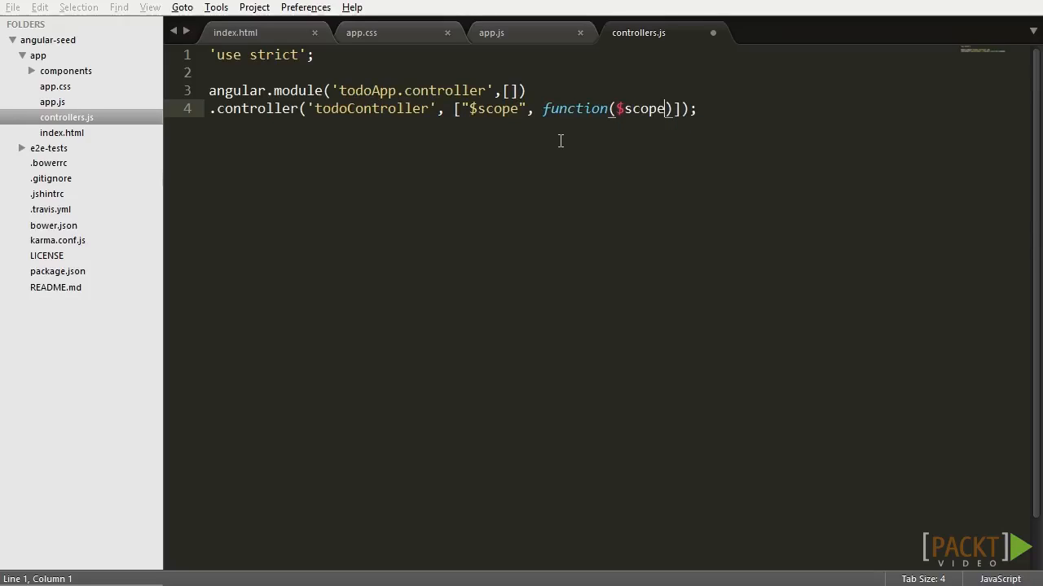
type("{}")
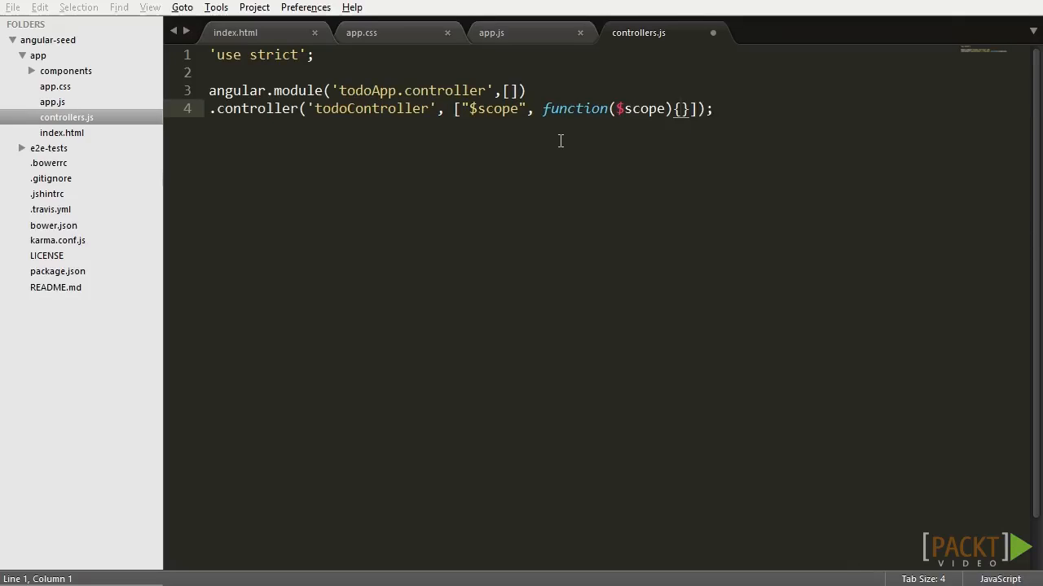
key("enter")
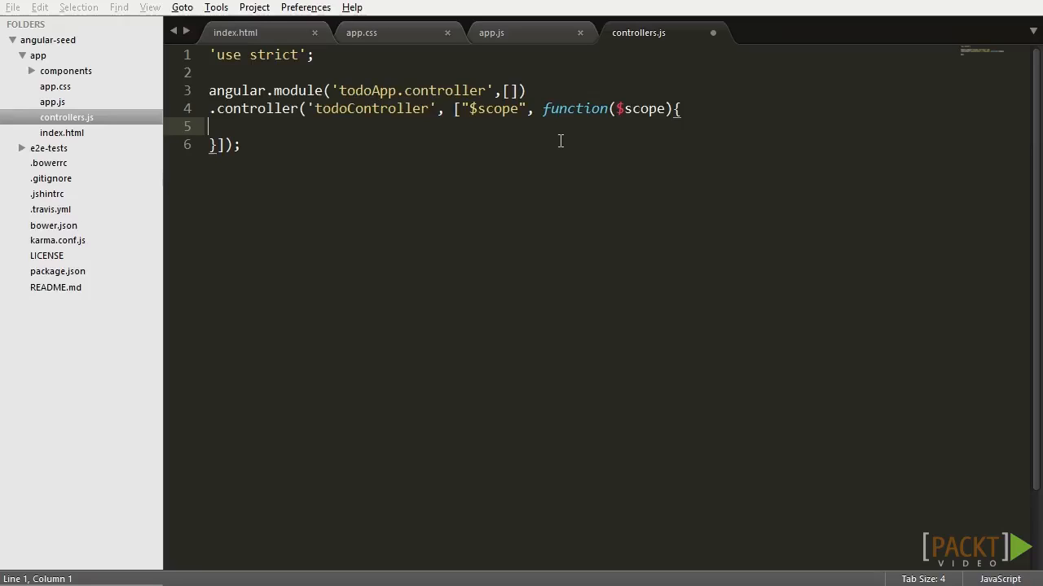
mouse_move(711, 381)
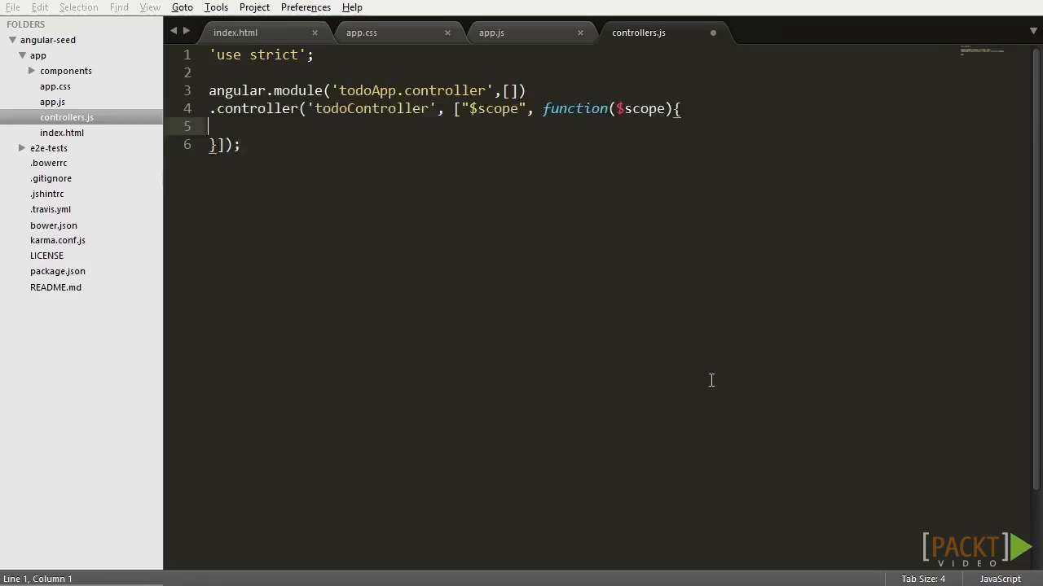
Step: Set $scope.helloWorld = "Hello World!"; in the controller, then switch to index.html
type("$scope.helloWorld=")
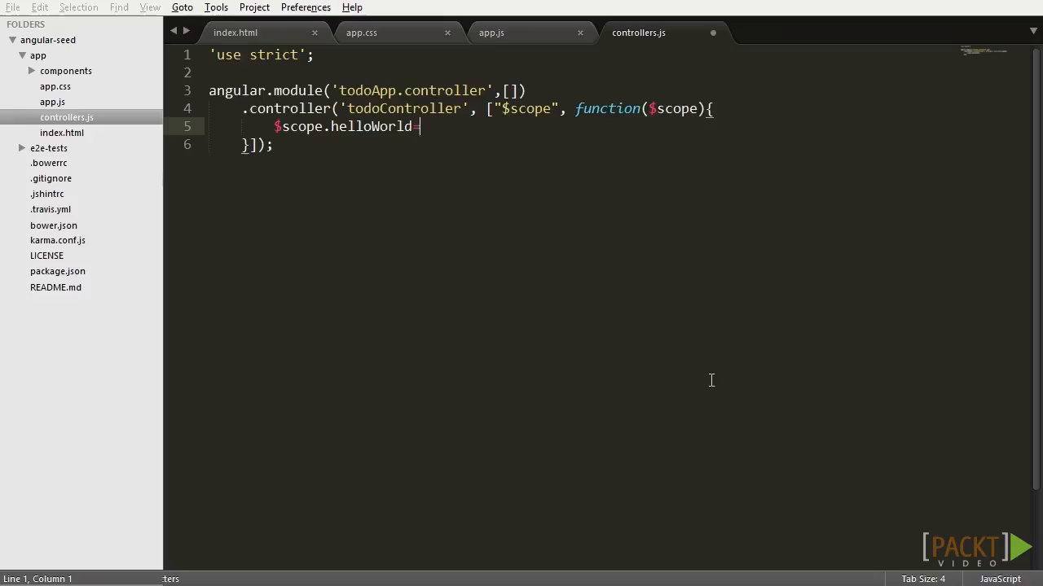
type("\"Hello\"")
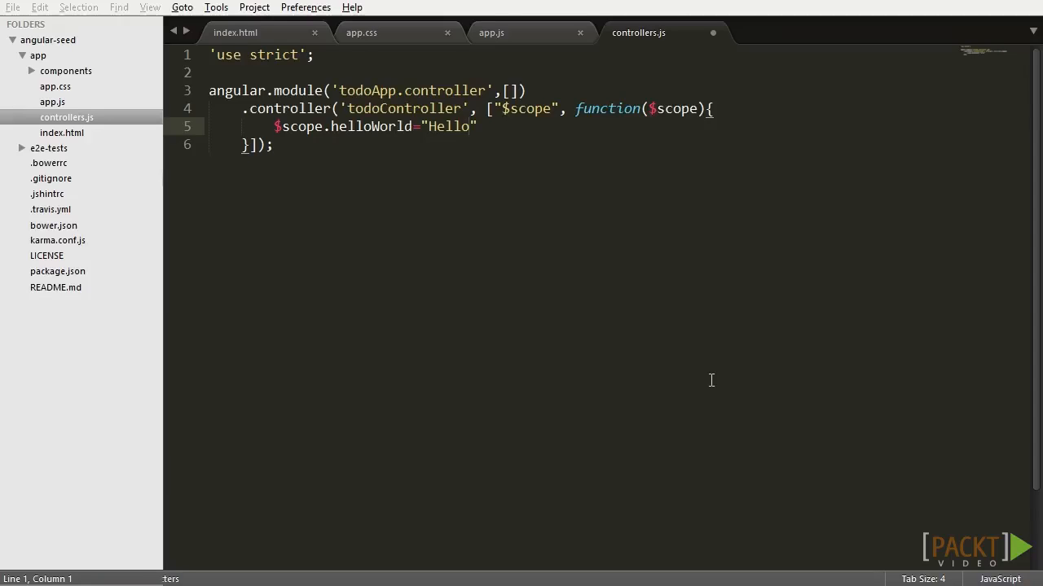
type("World!\";")
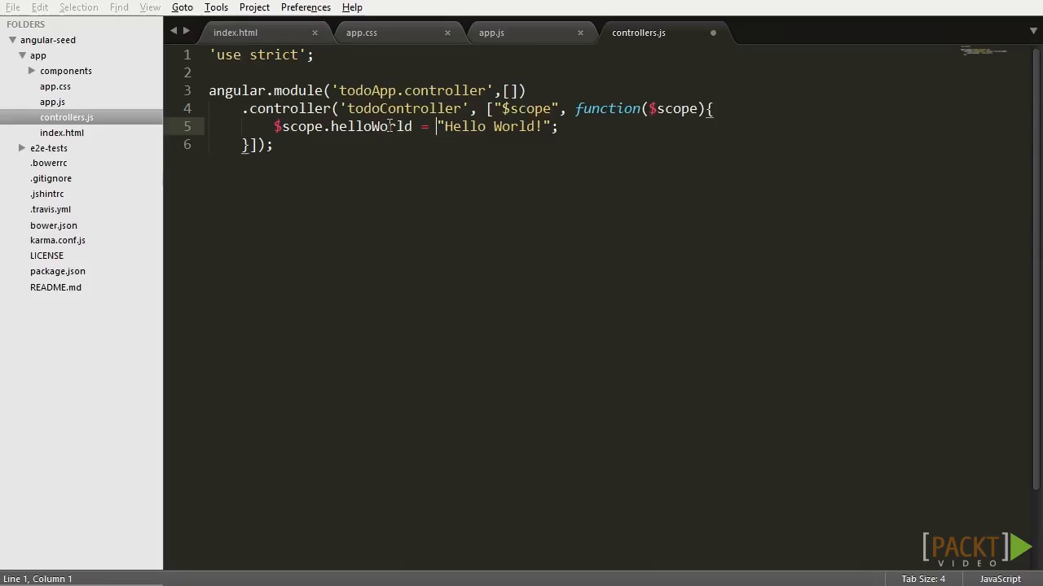
left_click(235, 33)
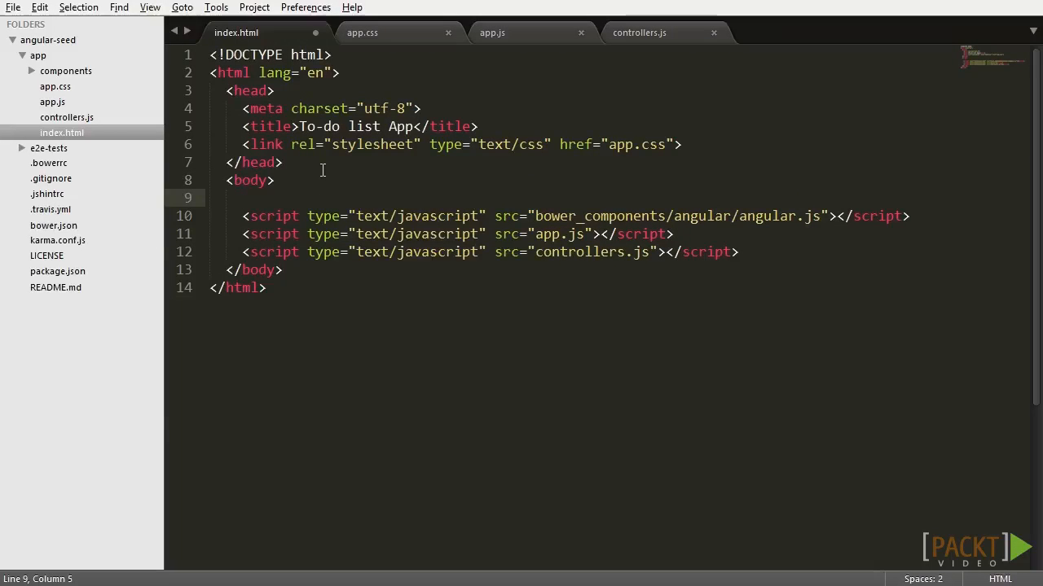
Step: Print {{helloWorld}} in the body and add ng-app="todoApp" ng-controller="todoController" to <body>
type("{{he}}")
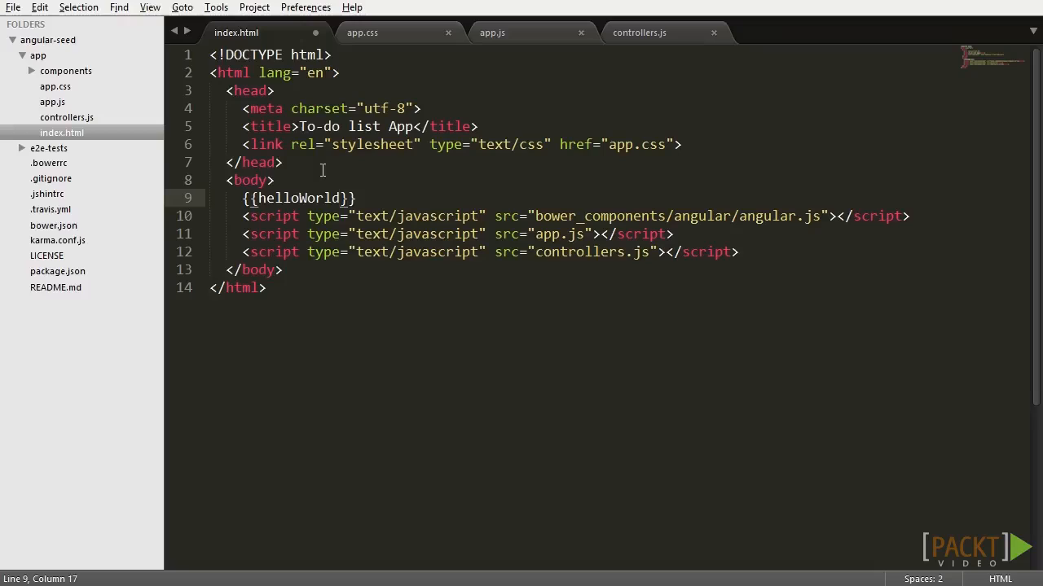
type("ng-app")
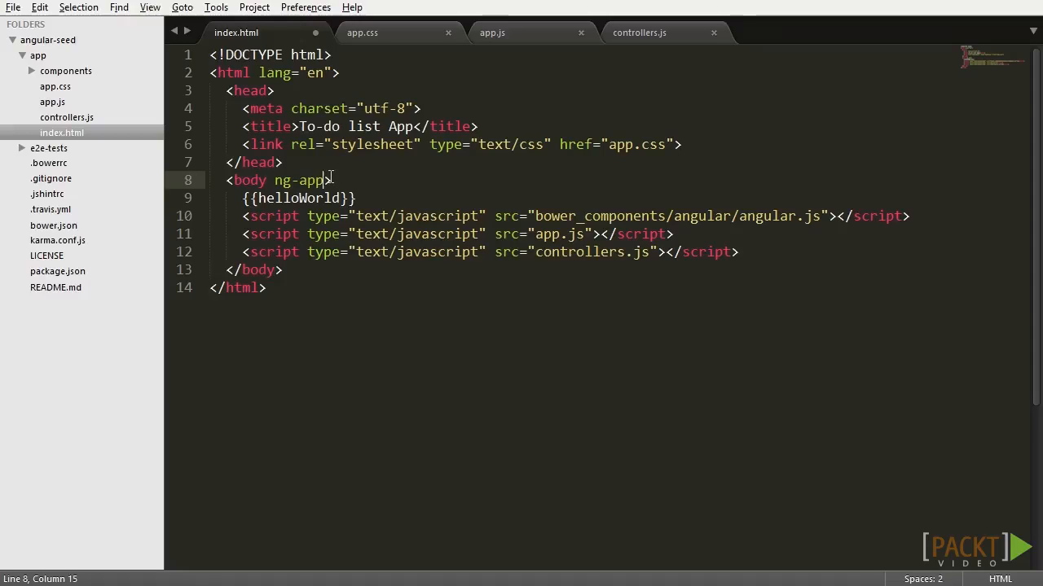
type("=\"tod\"")
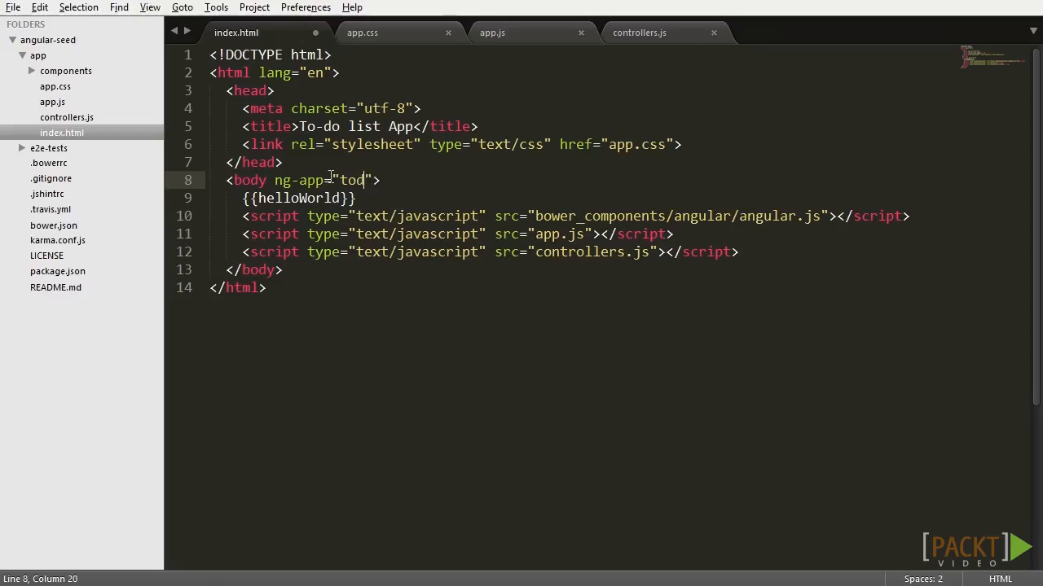
type("oApp\" r")
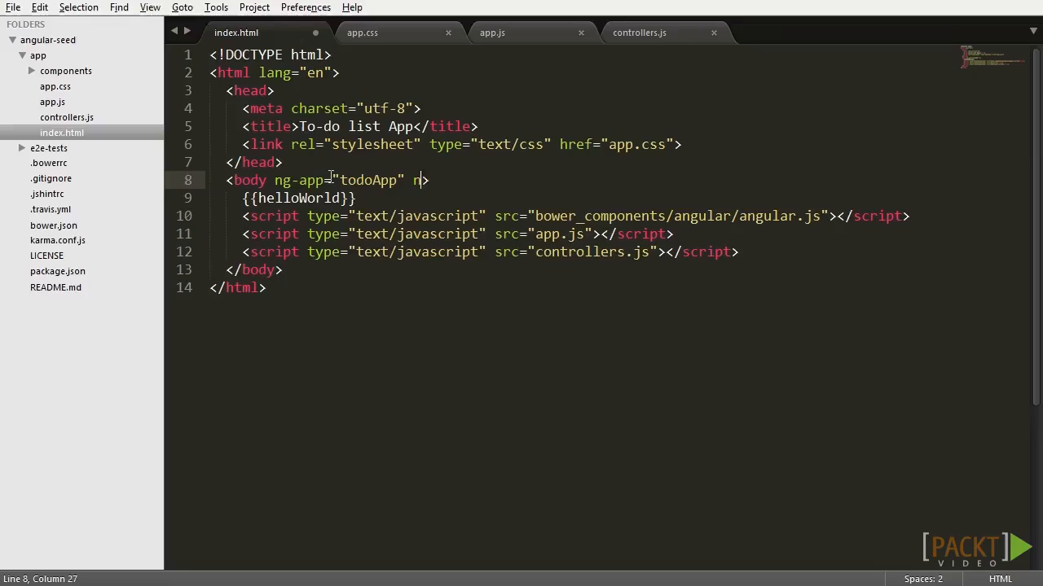
type("g-controller")
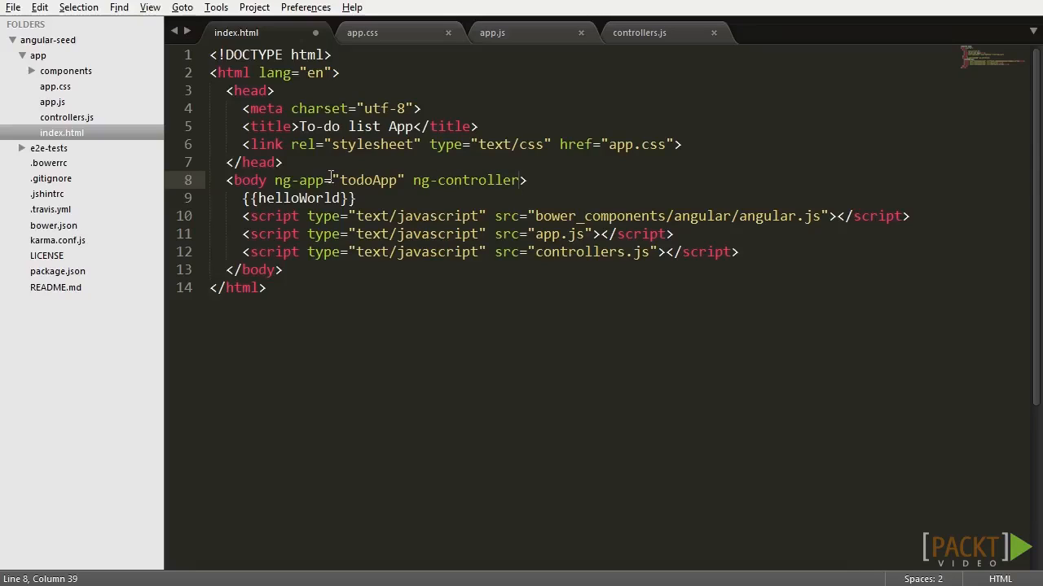
type("todoC")
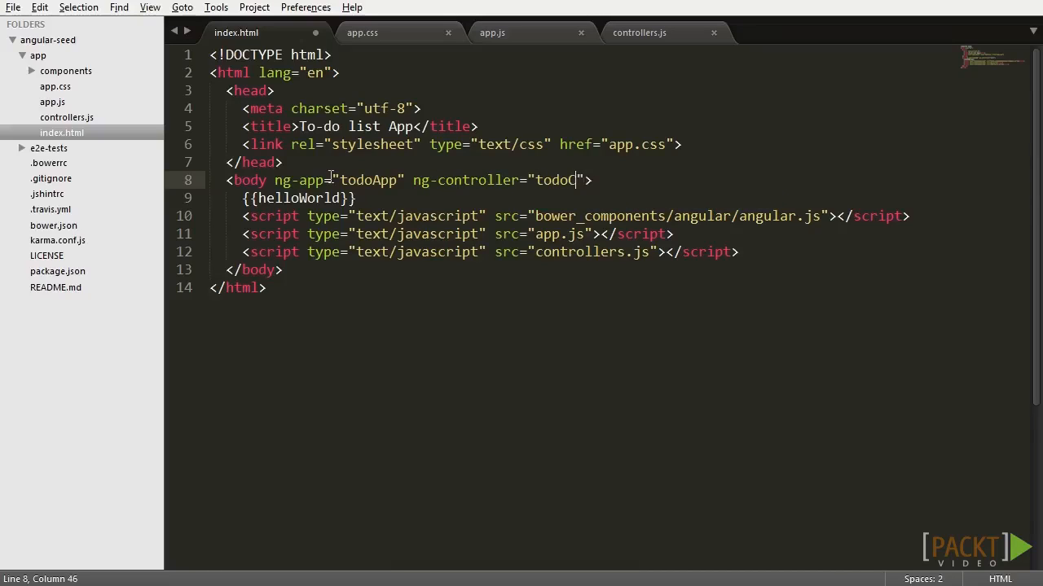
type("Controller")
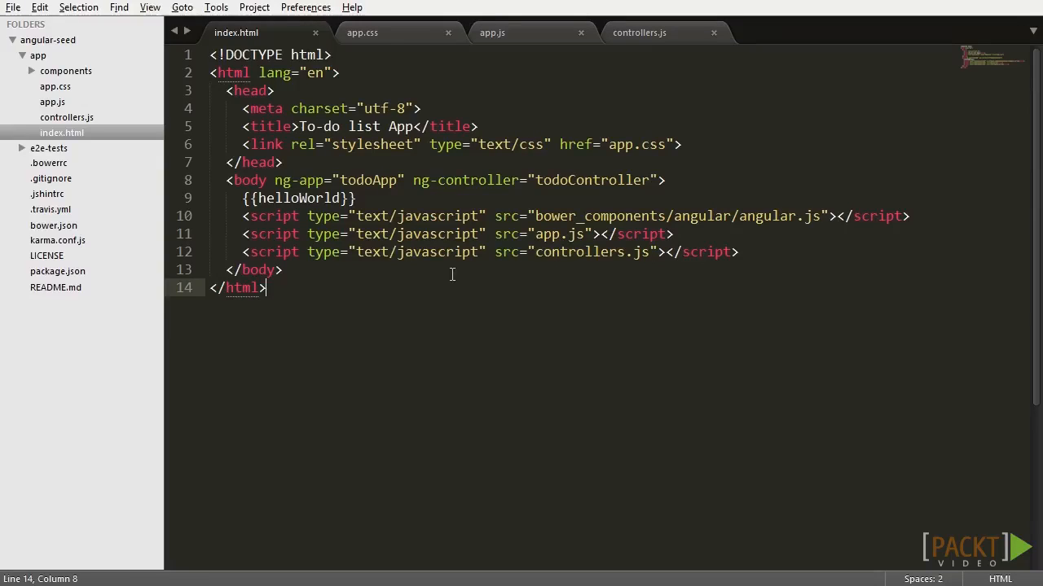
Step: Highlight the ng-controller attribute, then switch back to controllers.js
double_click(296, 179)
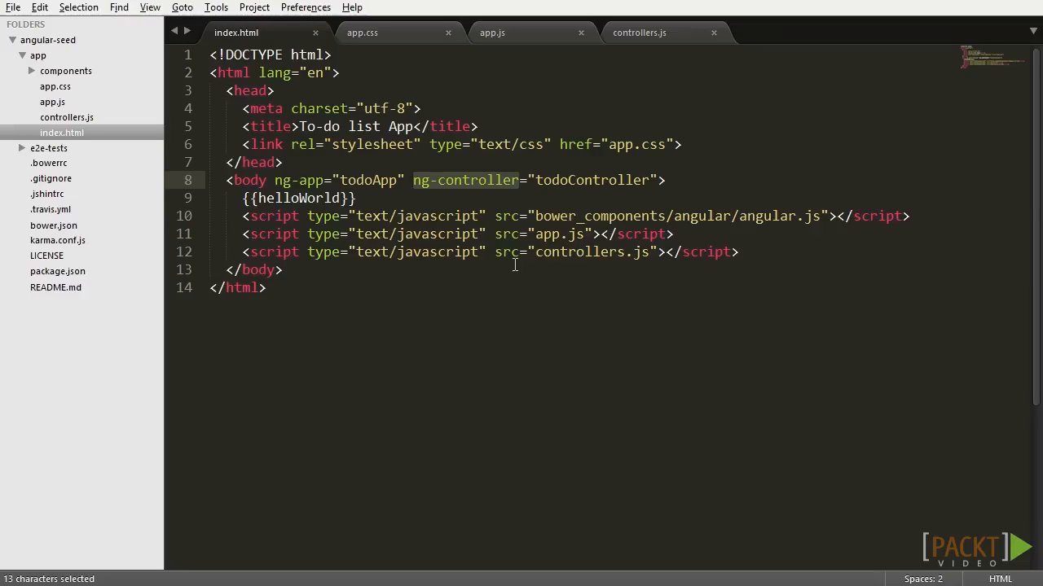
left_click(638, 33)
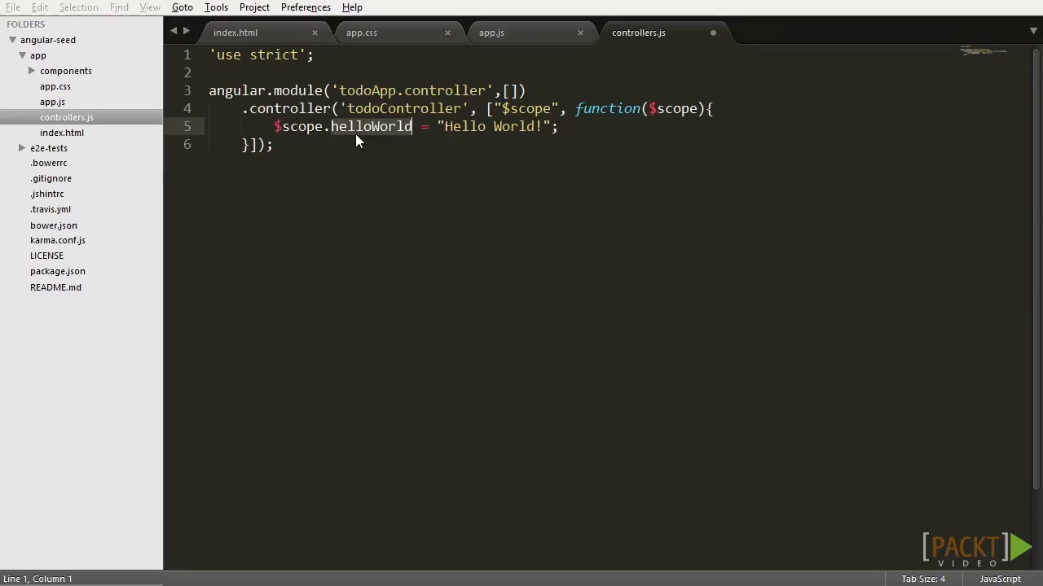
Step: Replace helloWorld with $scope.newTask = "", then switch to index.html
type("newTask = \"\";")
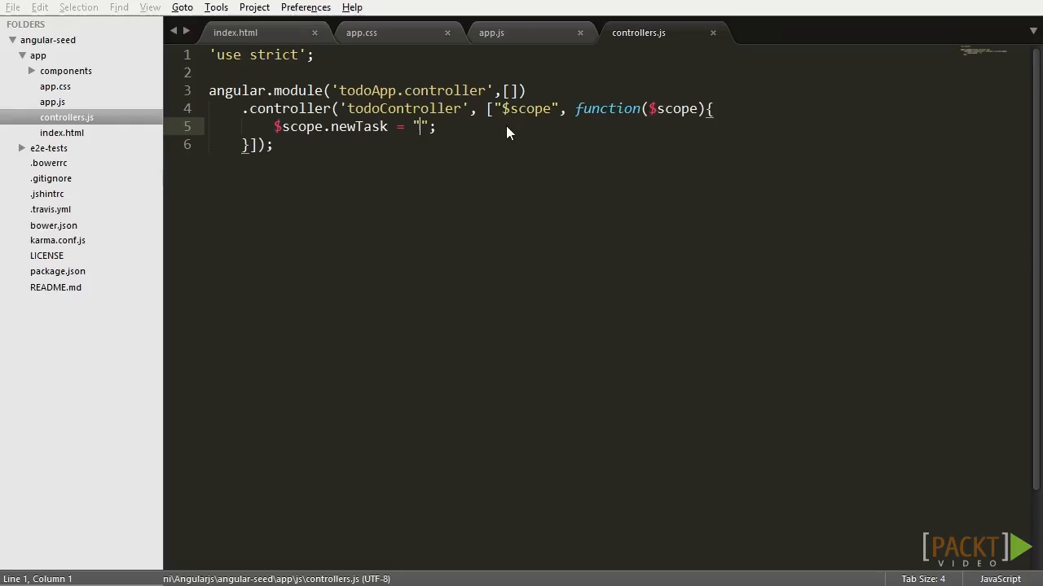
left_click(235, 32)
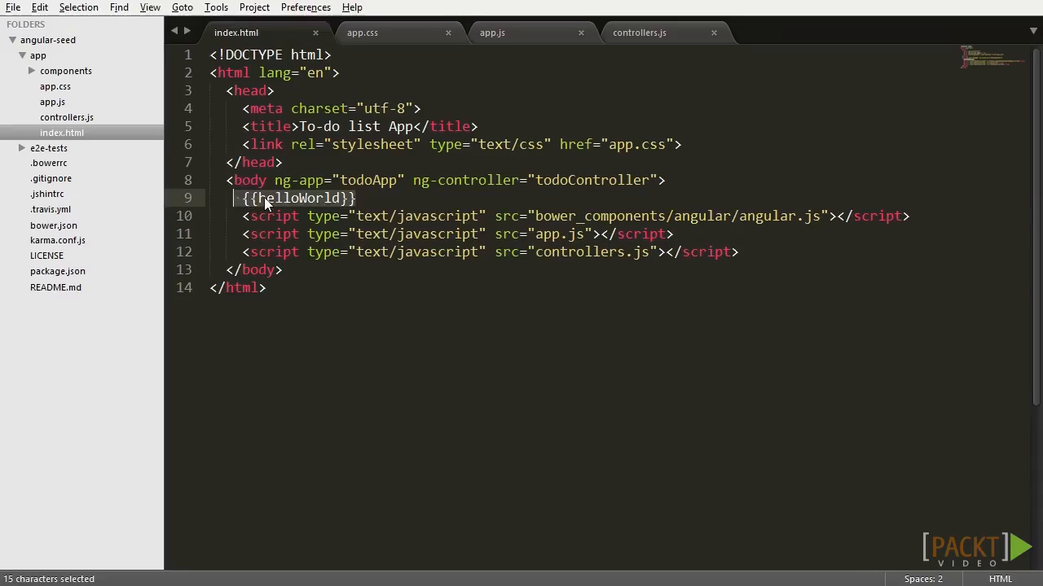
Step: Replace {{helloWorld}} with <input type="text" ng-model="newTask"/> followed by a <br/> line break
type("input type=\"\">")
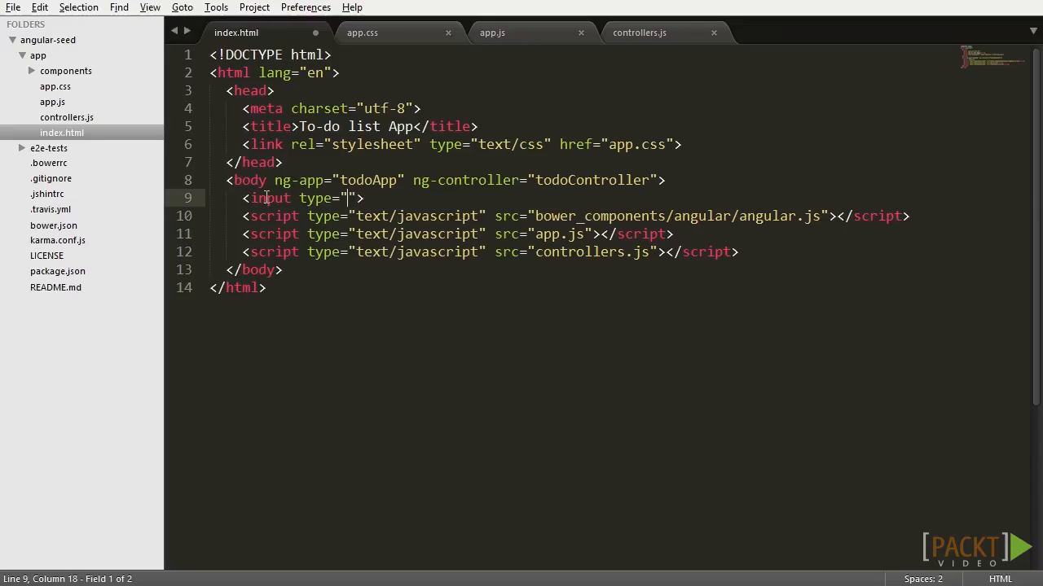
type("text\" ng-")
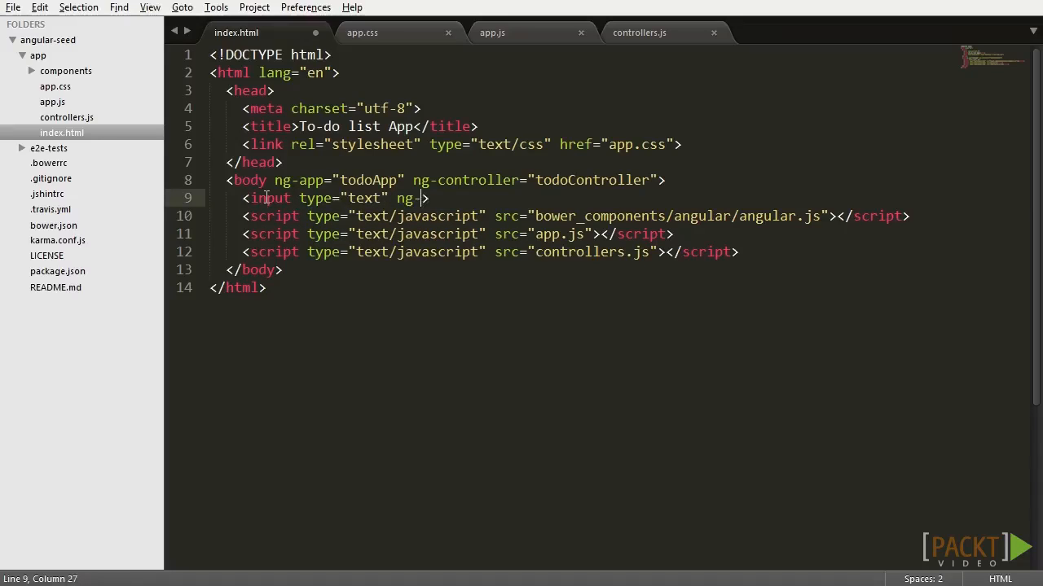
type("model=\"new\"")
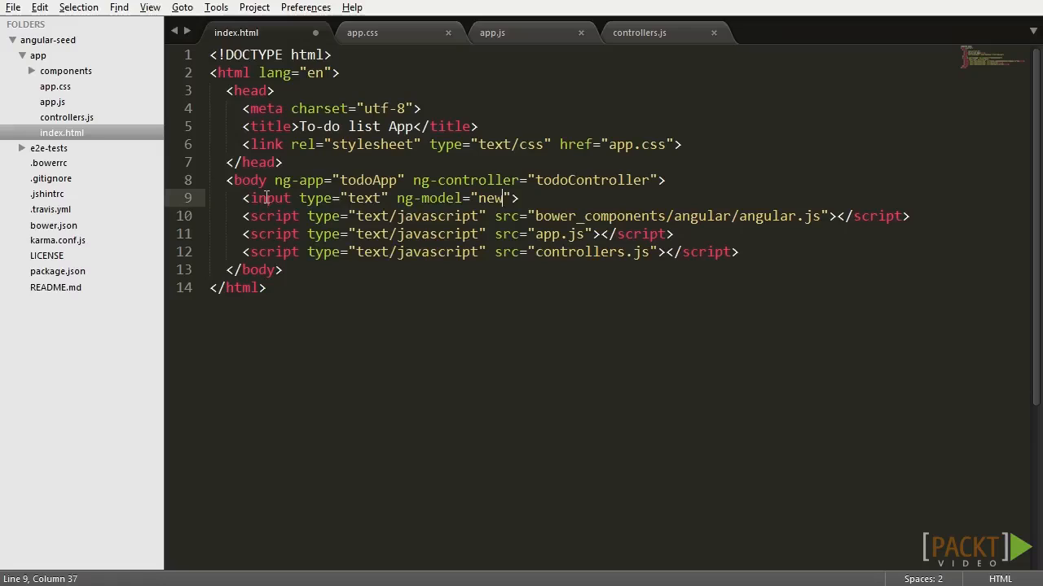
type("Task")
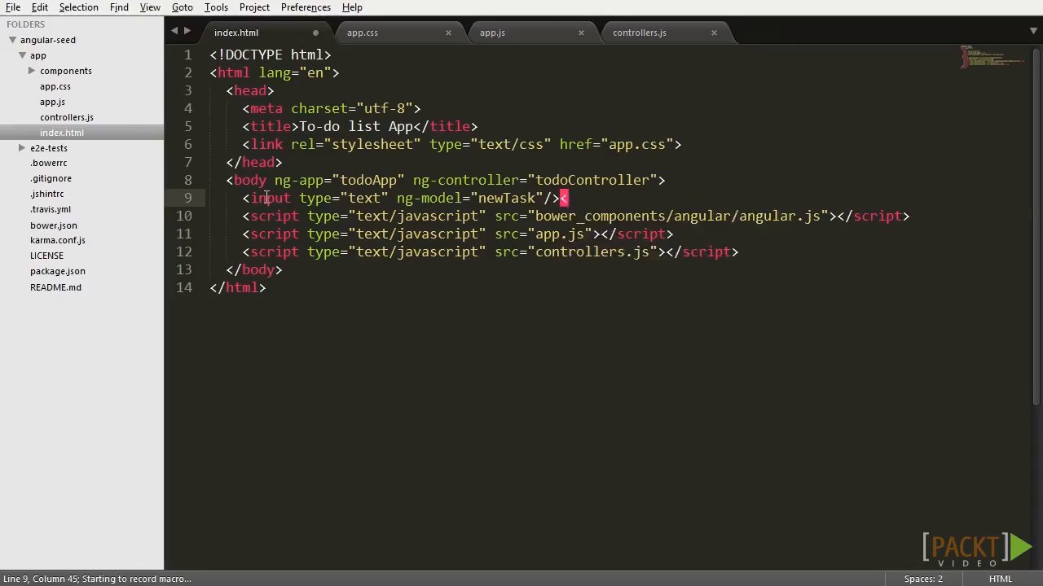
type("br/")
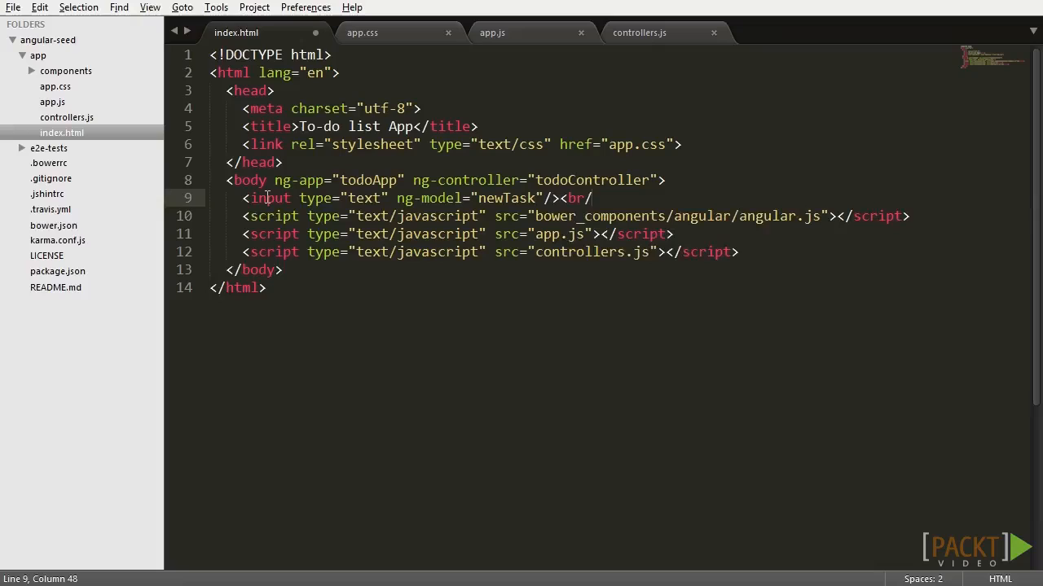
Step: Add a {{newTask}} expression on the next line and save index.html
type("{{}}")
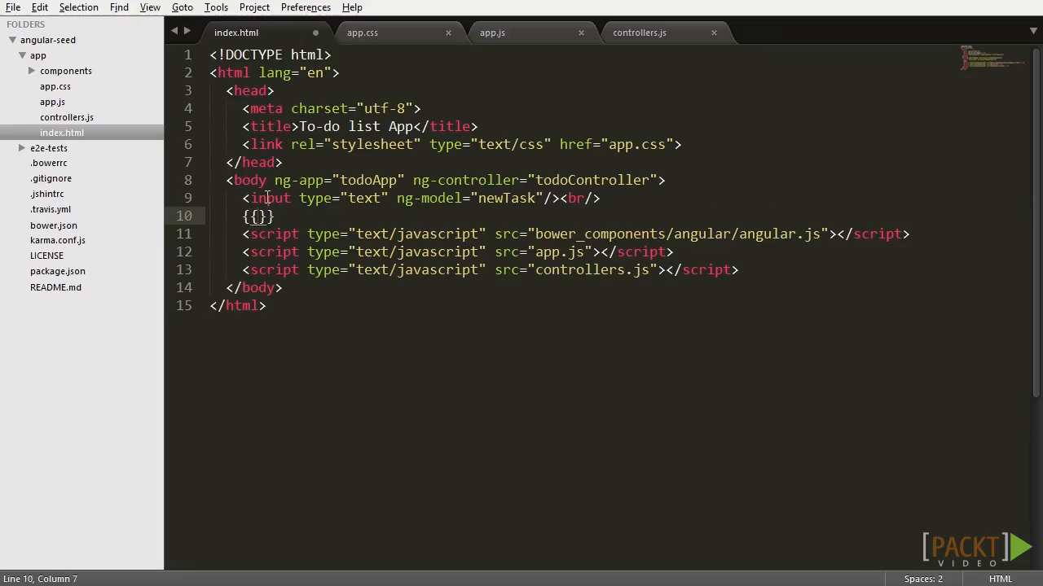
type("newTask")
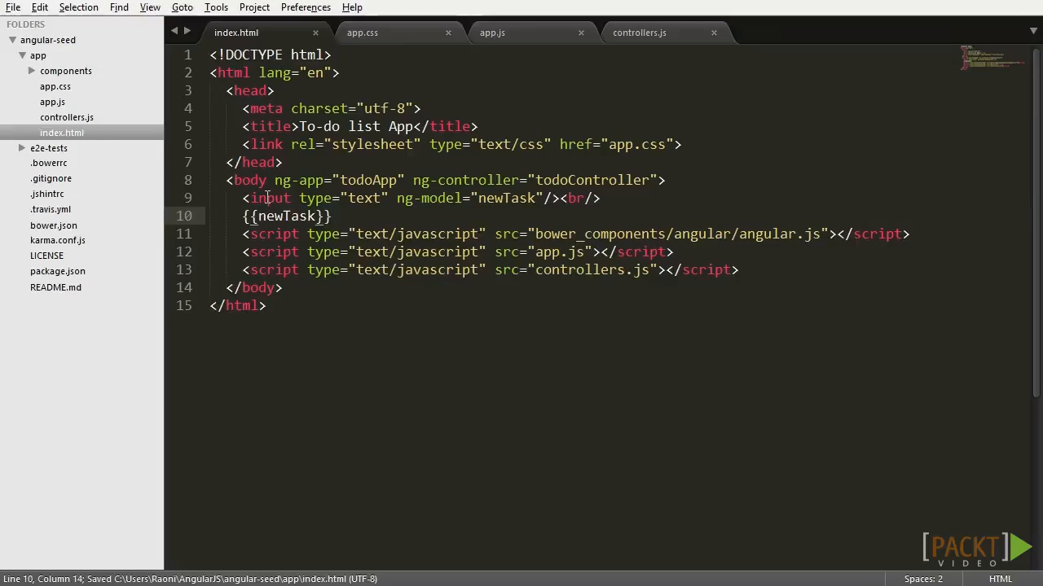